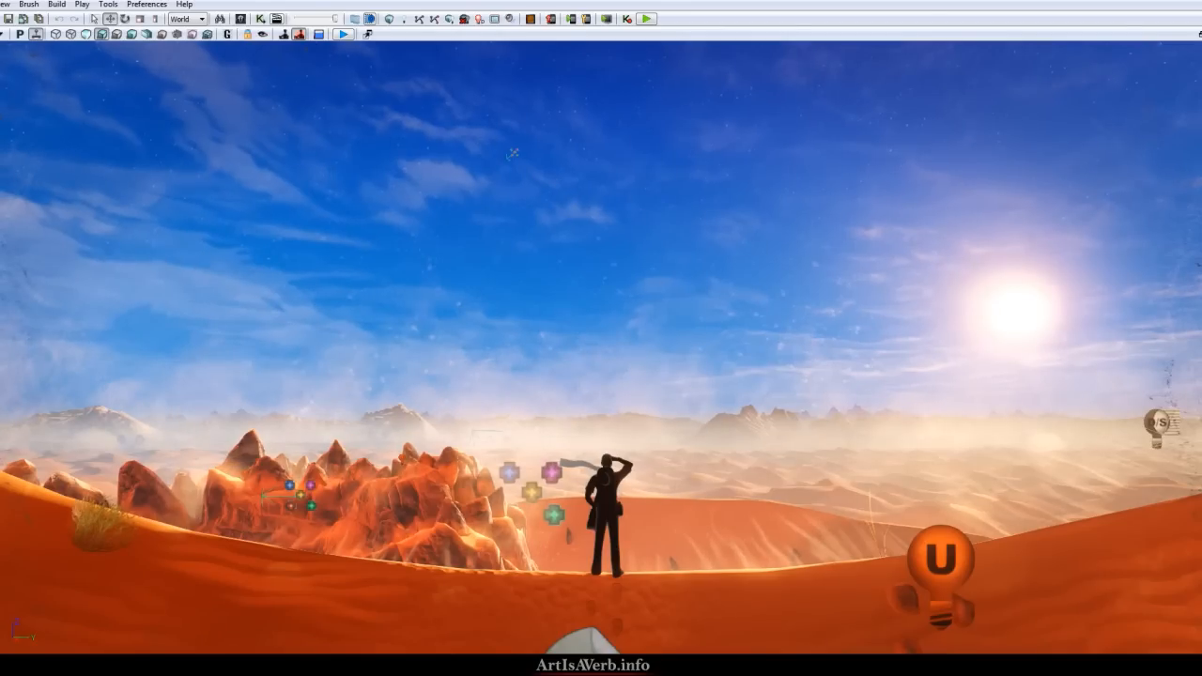
# Step: Show the Content Browser library of game assets
pyautogui.click(56, 33)
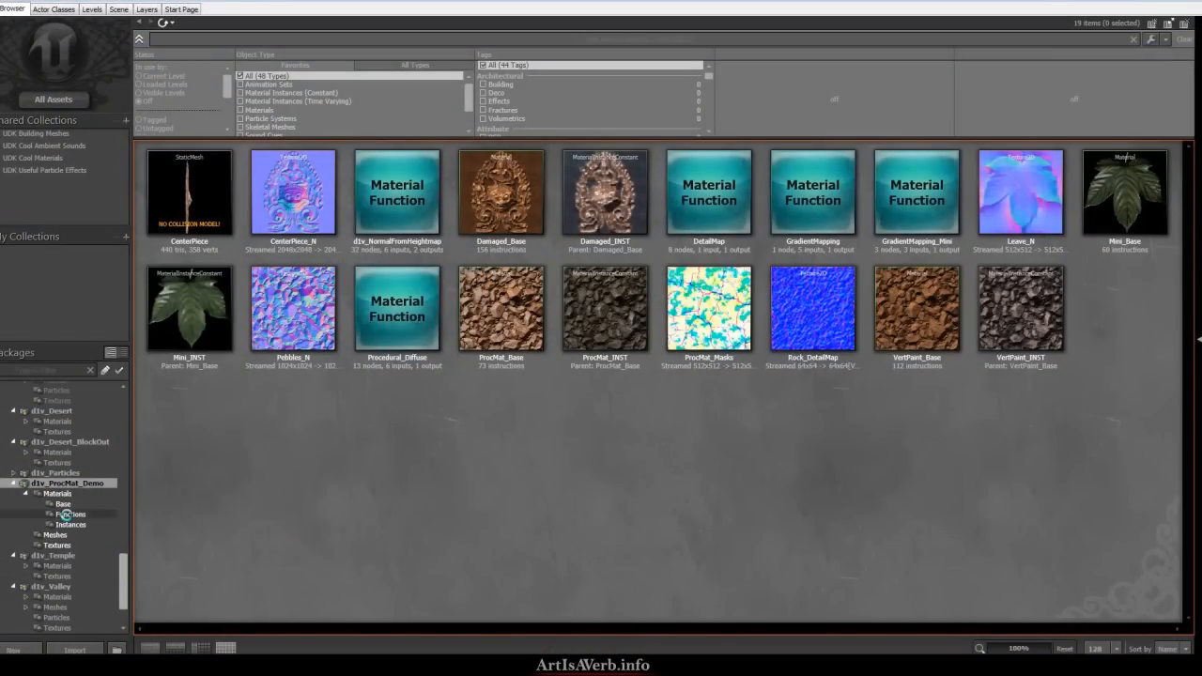
# Step: Browse the demo package's Meshes, Textures, Base and Functions folders
pyautogui.click(54, 533)
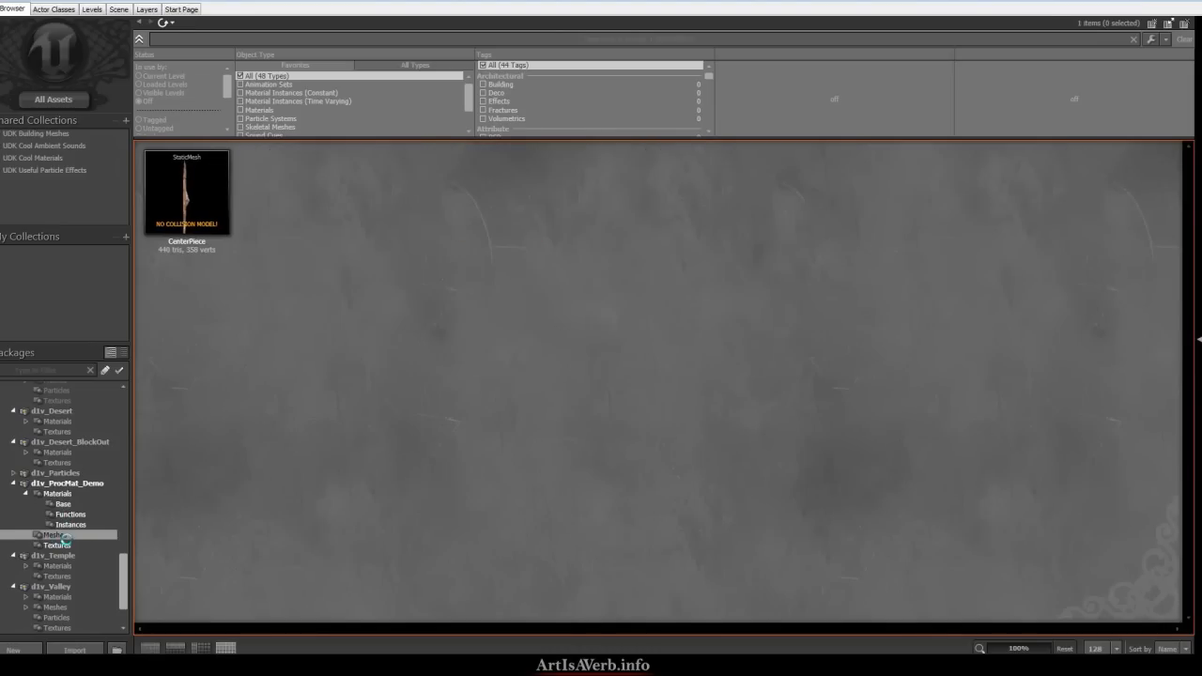
pyautogui.click(56, 545)
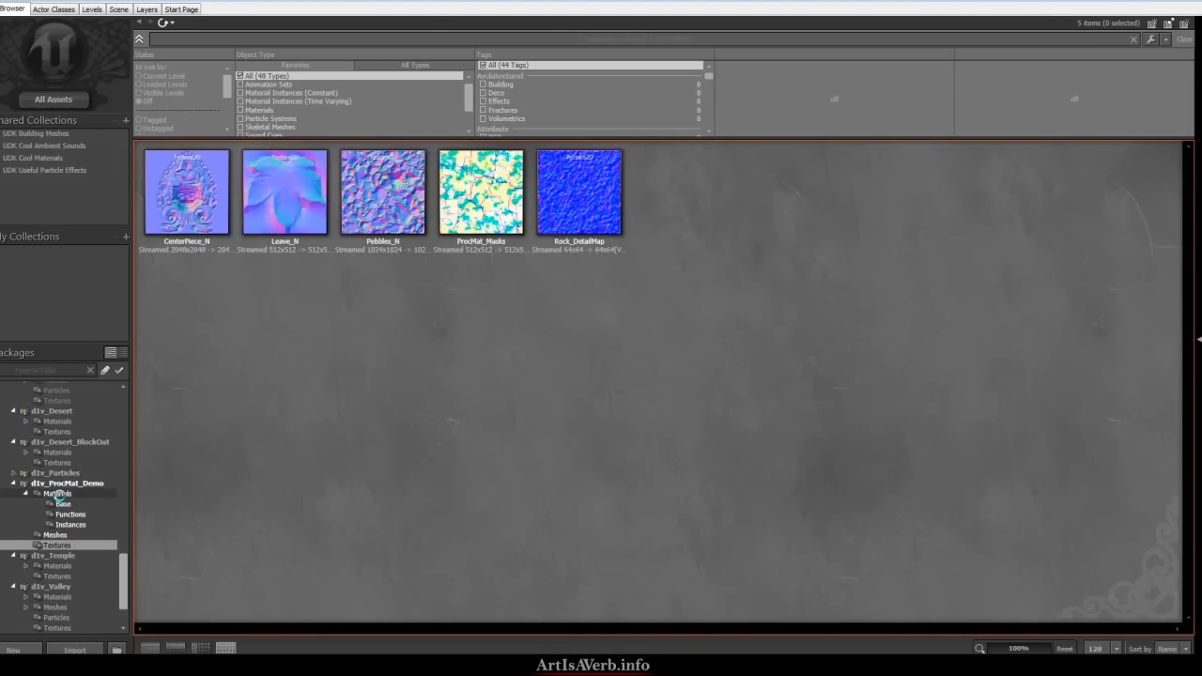
pyautogui.click(57, 492)
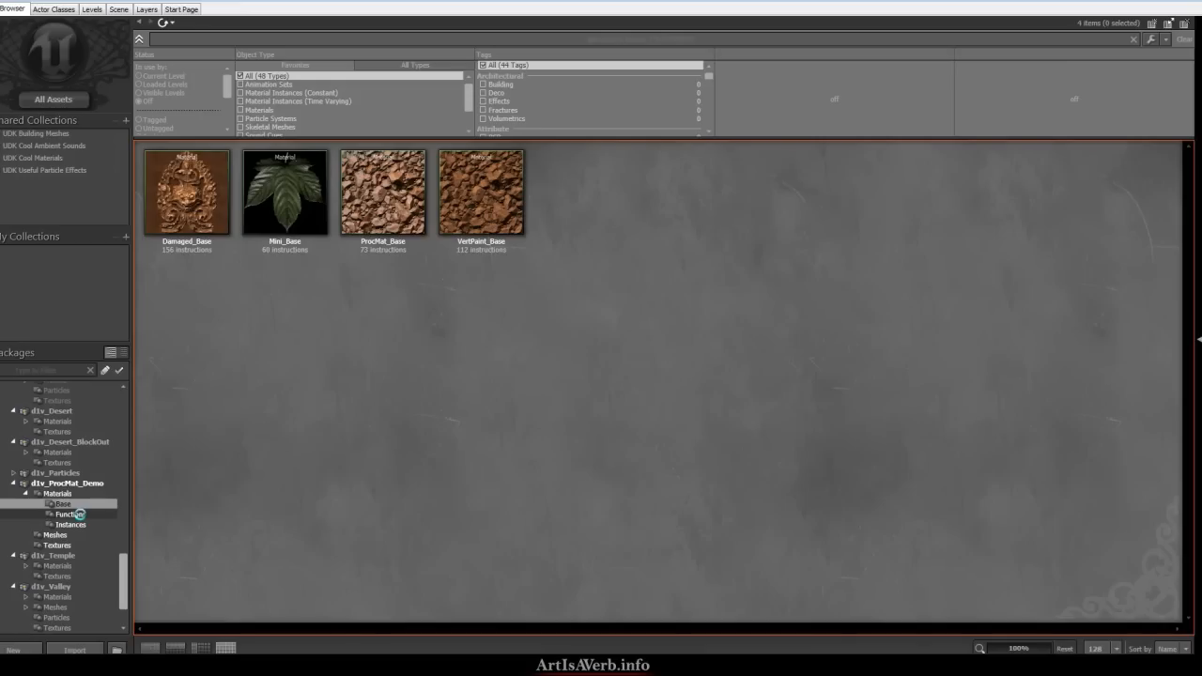
pyautogui.click(70, 514)
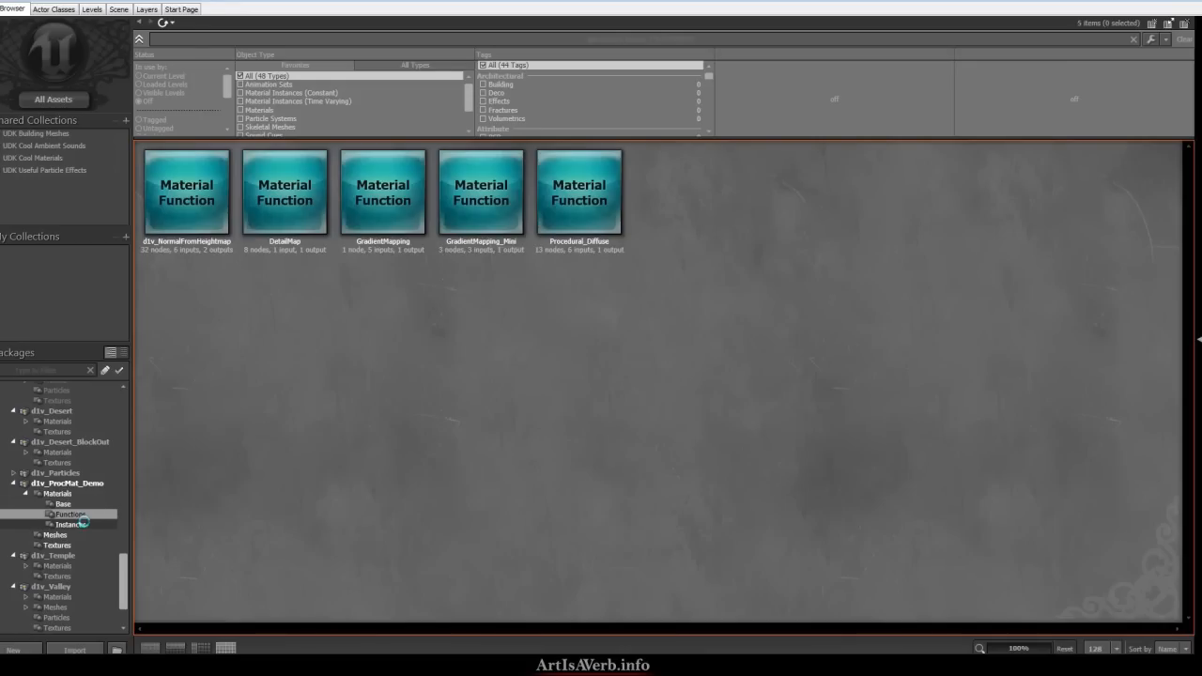
# Step: Settle on the Instances folder and select the Mini_INST leaf material instance
pyautogui.click(71, 525)
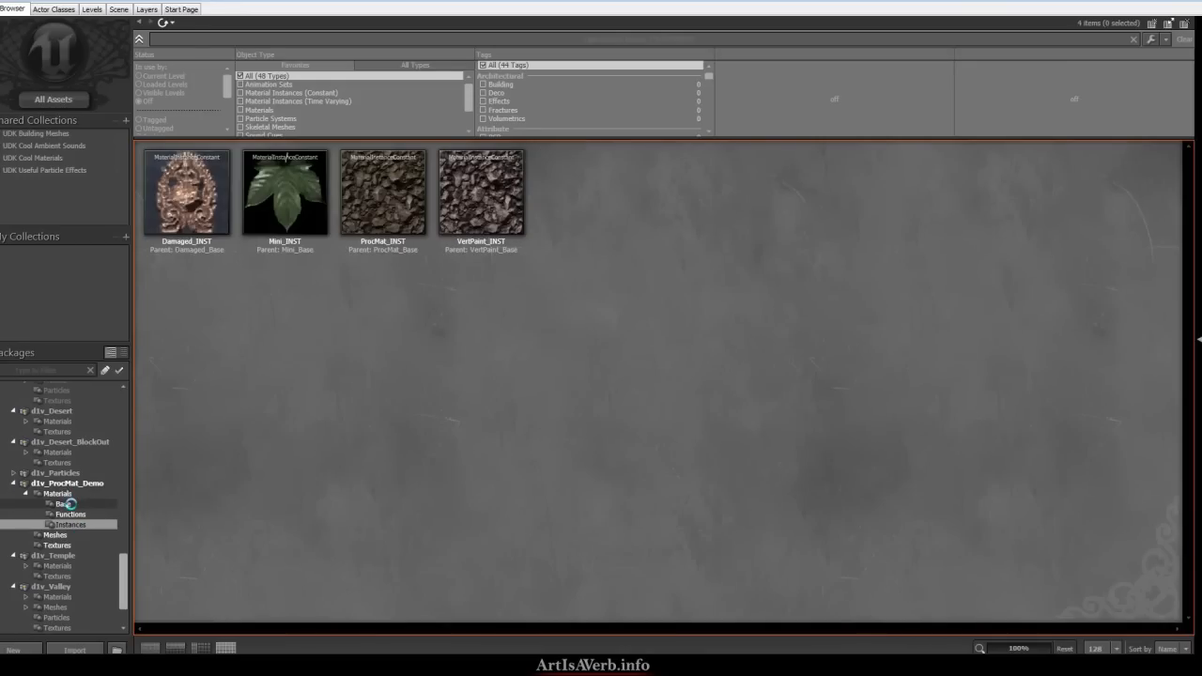
pyautogui.click(71, 514)
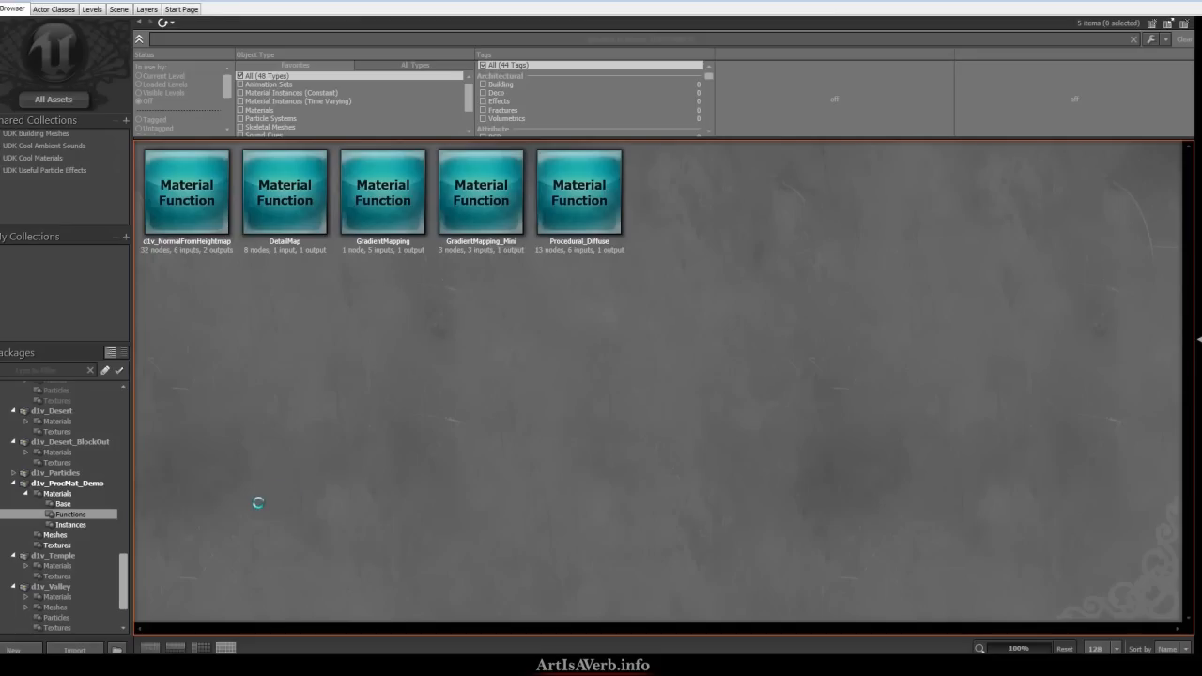
pyautogui.click(69, 524)
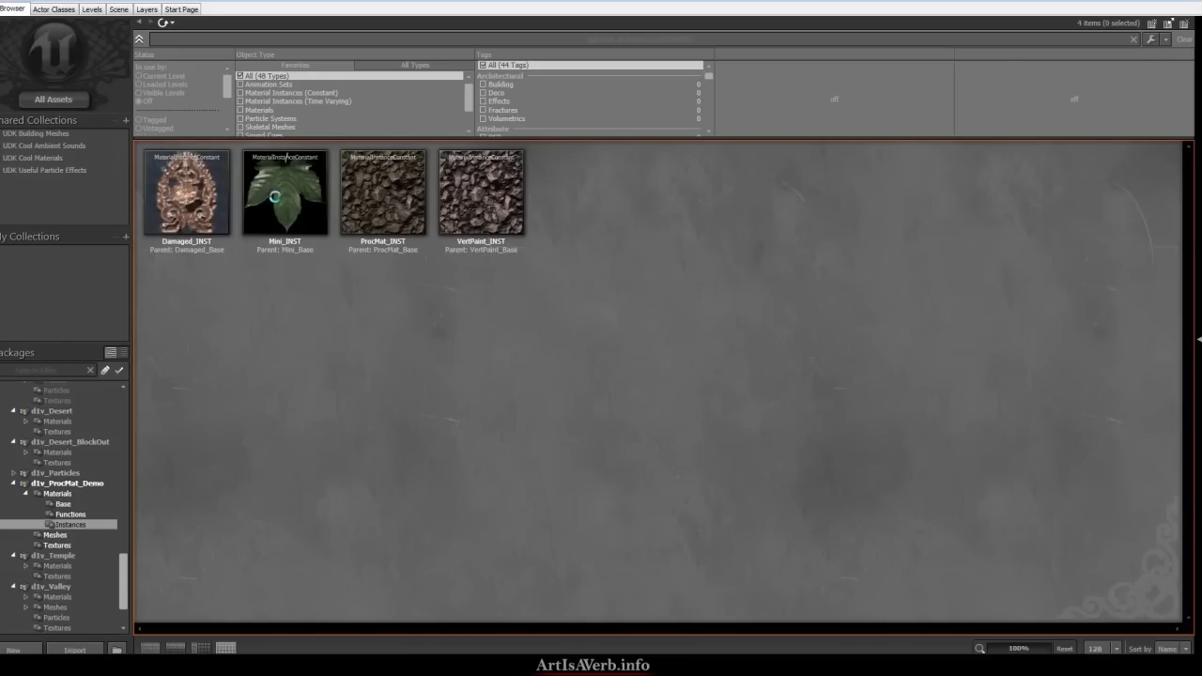
pyautogui.click(285, 191)
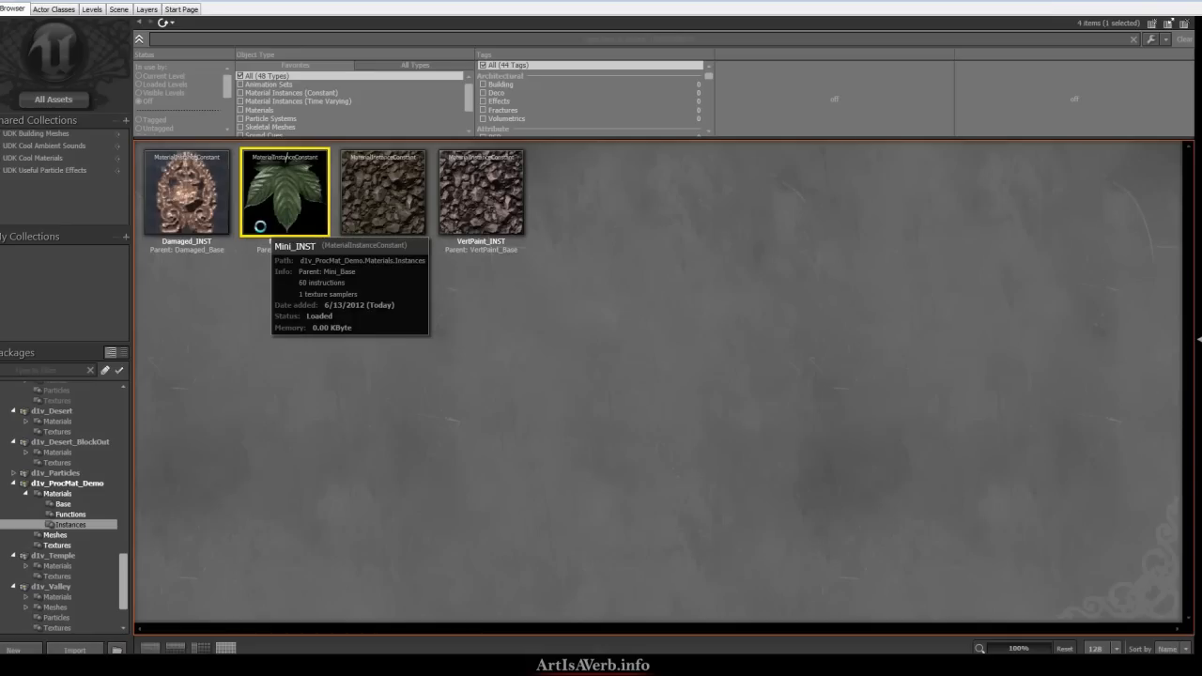
# Step: Edit Mini_INST, collapsing its colour values and expanding the Tiling | Spec | Gloss vector
pyautogui.doubleClick(285, 192)
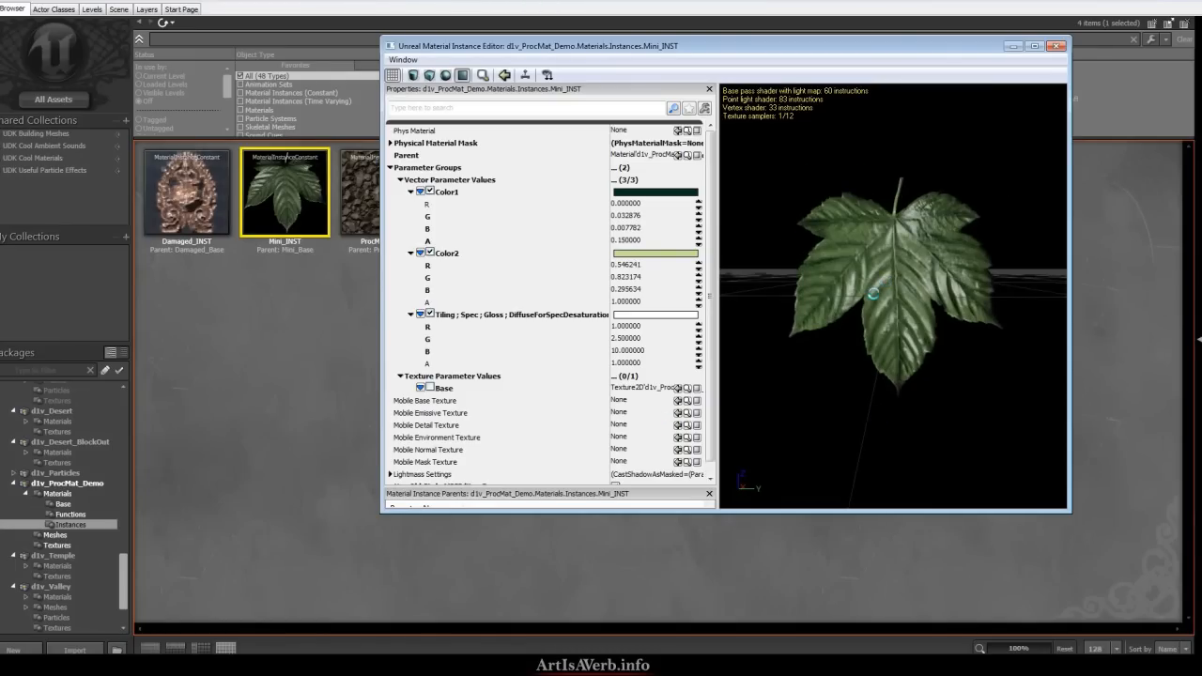
pyautogui.click(409, 192)
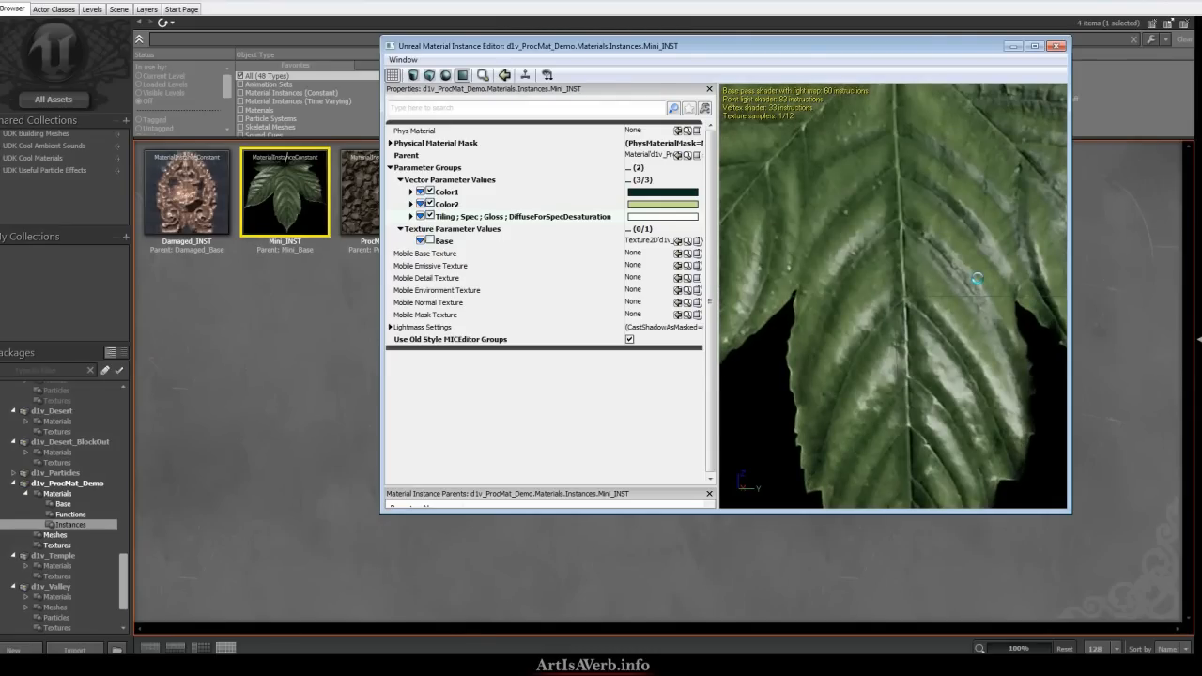
pyautogui.click(409, 216)
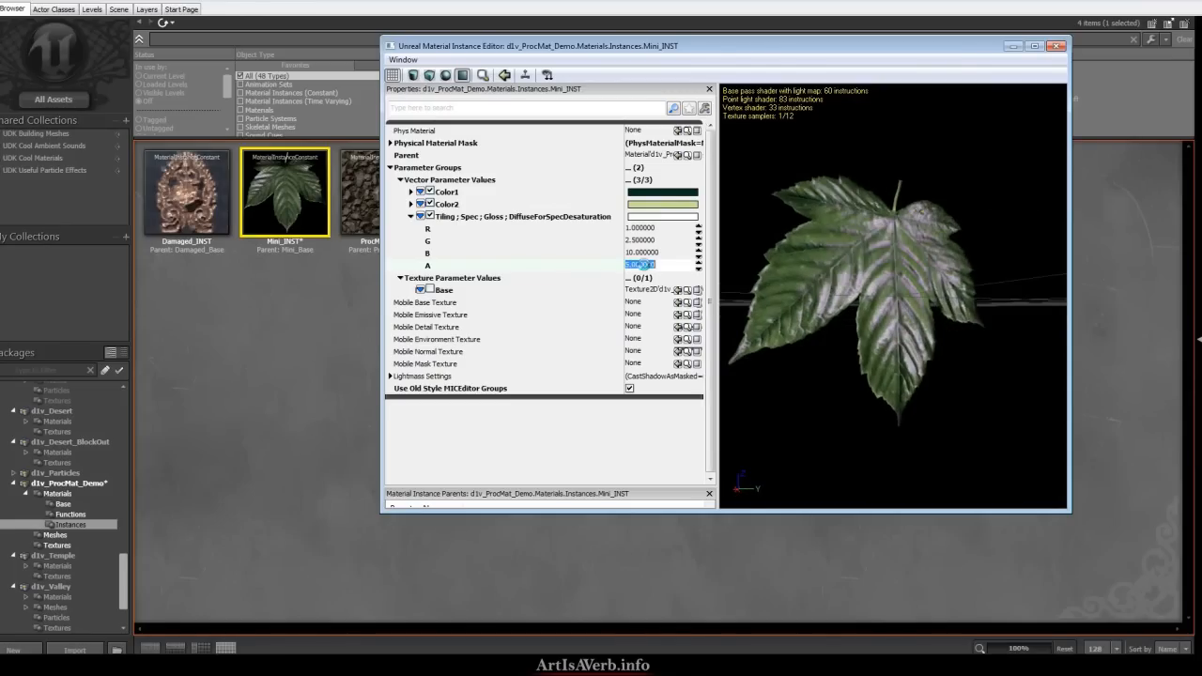
# Step: Set the Tiling/Spec/Gloss value to 1.000000 and orbit the leaf preview
pyautogui.write('1.000000')
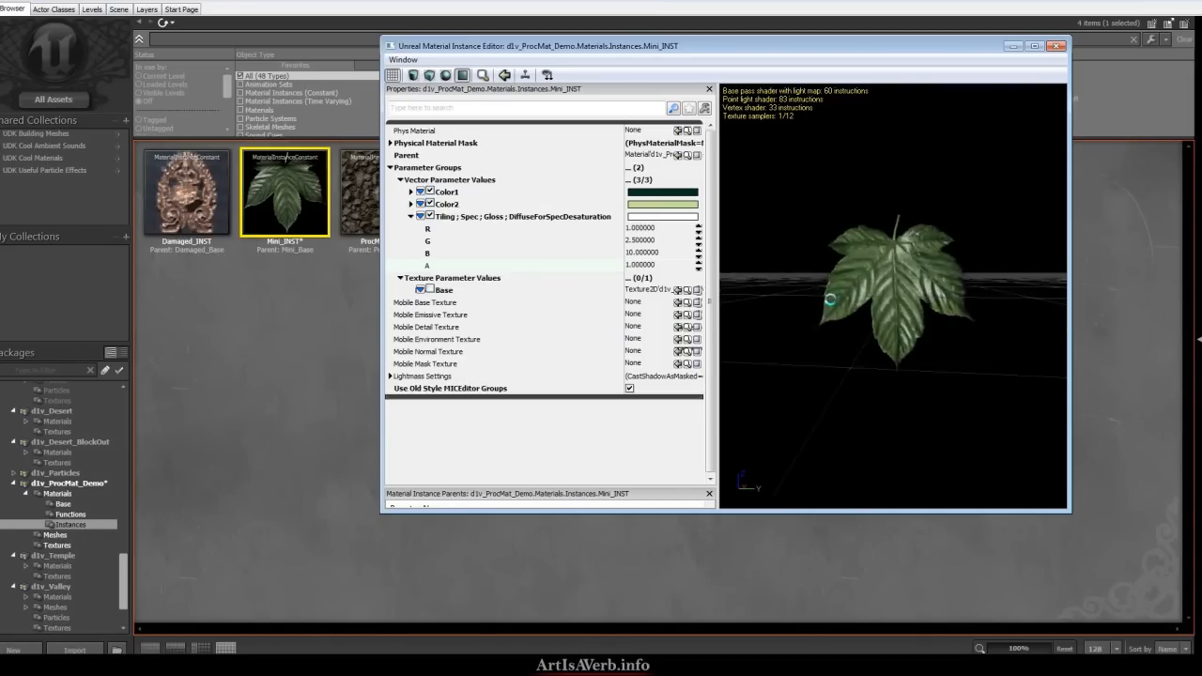
pyautogui.moveTo(830, 299); pyautogui.dragTo(902, 191)
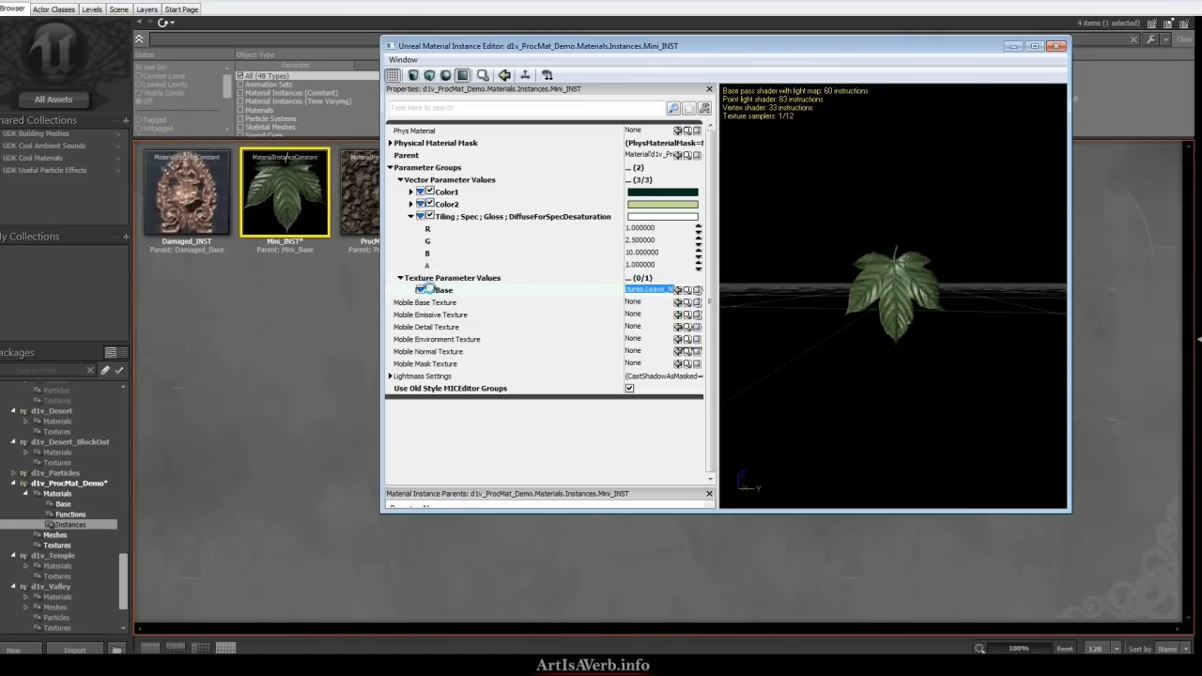
# Step: View the properties of the texture used by the Base parameter (Leave_N)
pyautogui.click(429, 289)
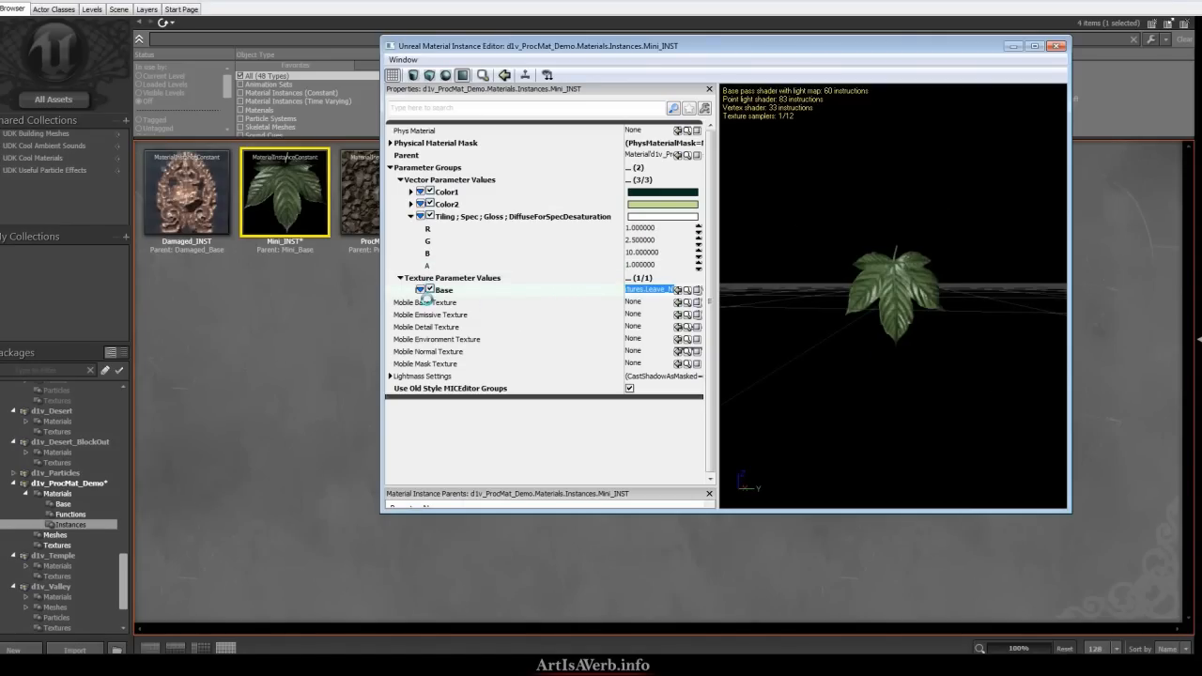
pyautogui.click(1056, 45)
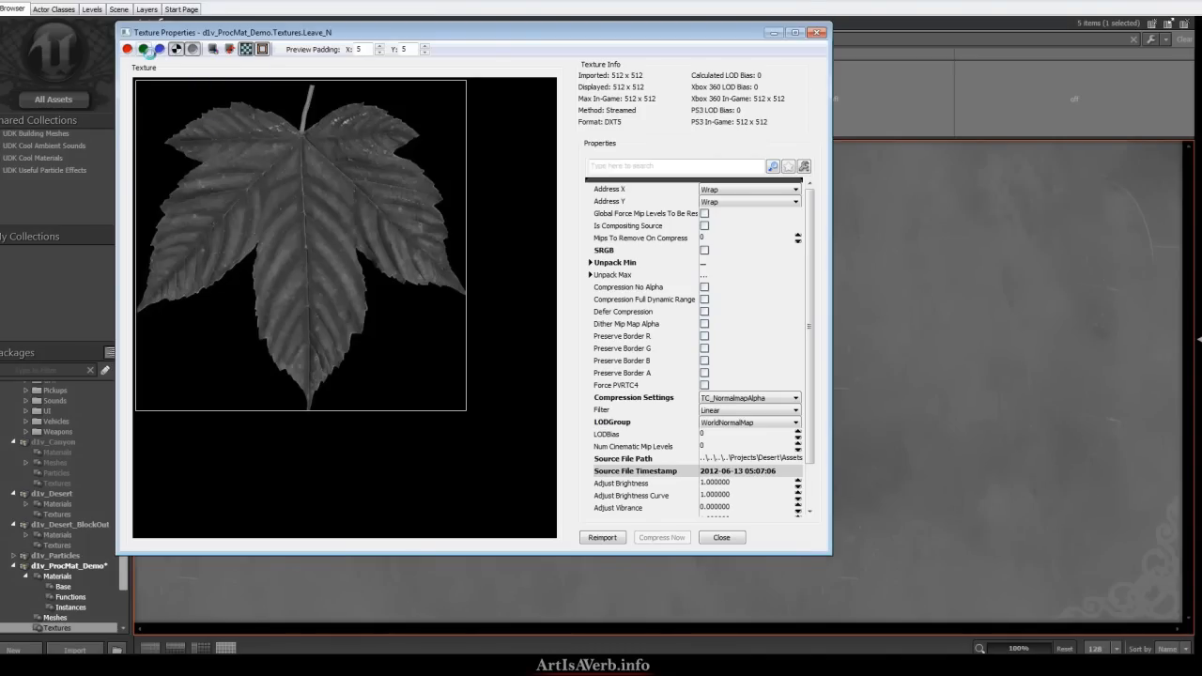
# Step: Return to the material instances and edit the ProcMat_INST rock material
pyautogui.click(721, 537)
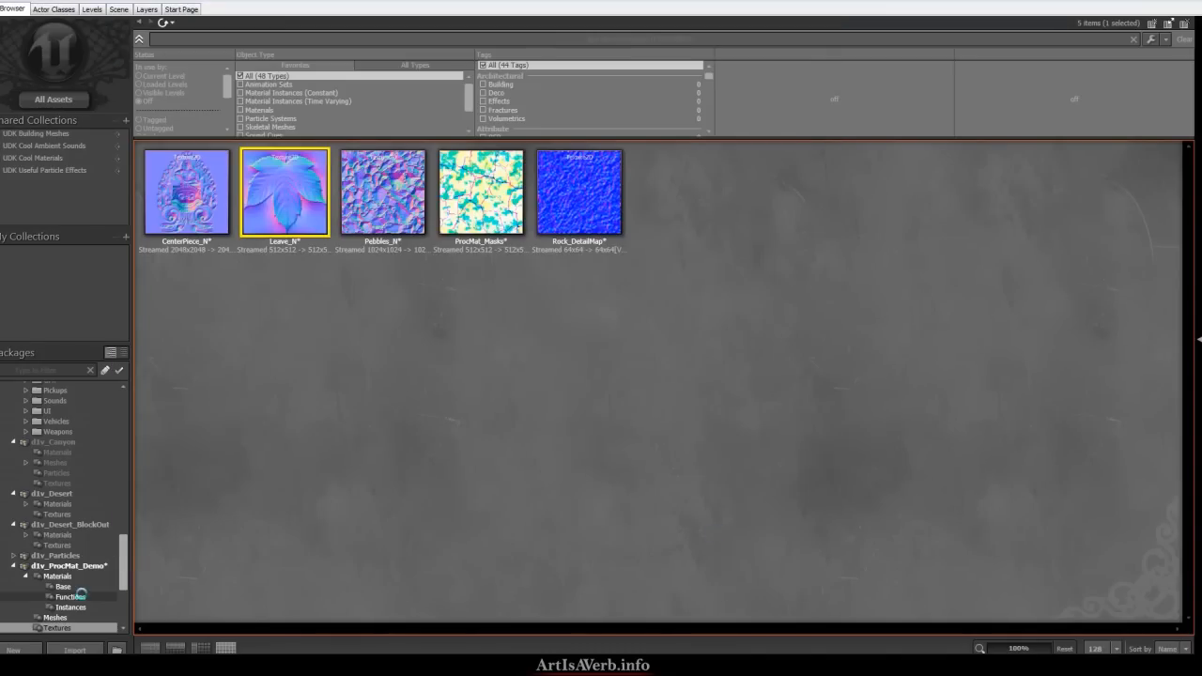
pyautogui.click(71, 606)
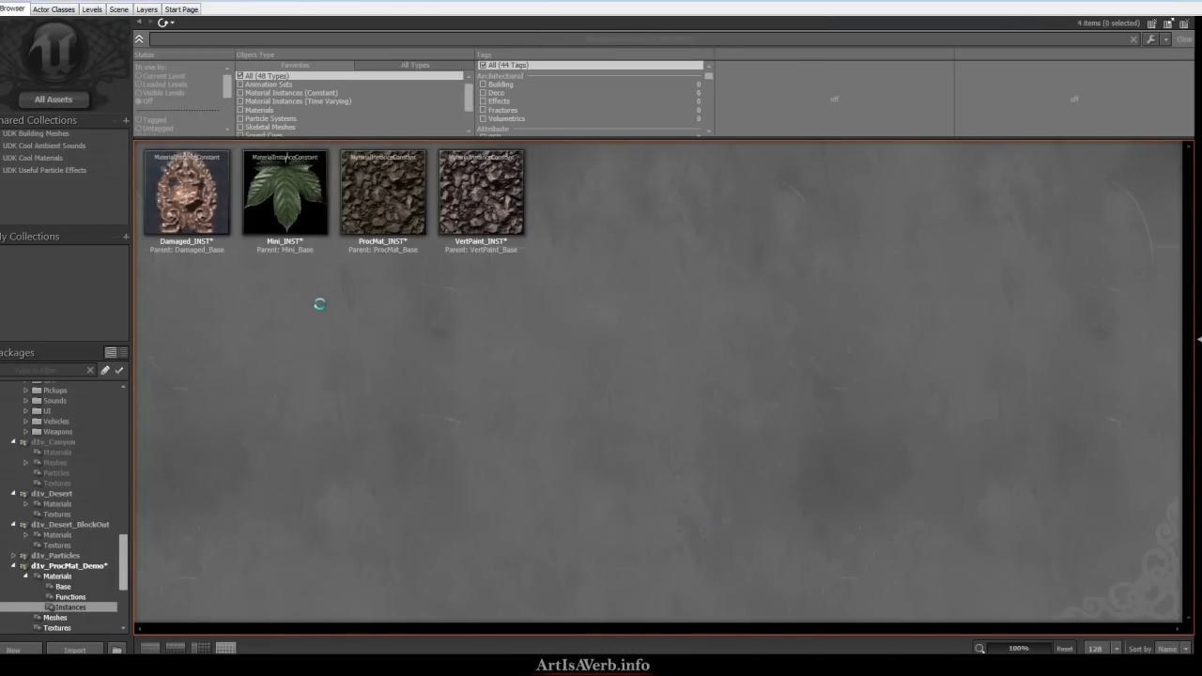
pyautogui.doubleClick(383, 192)
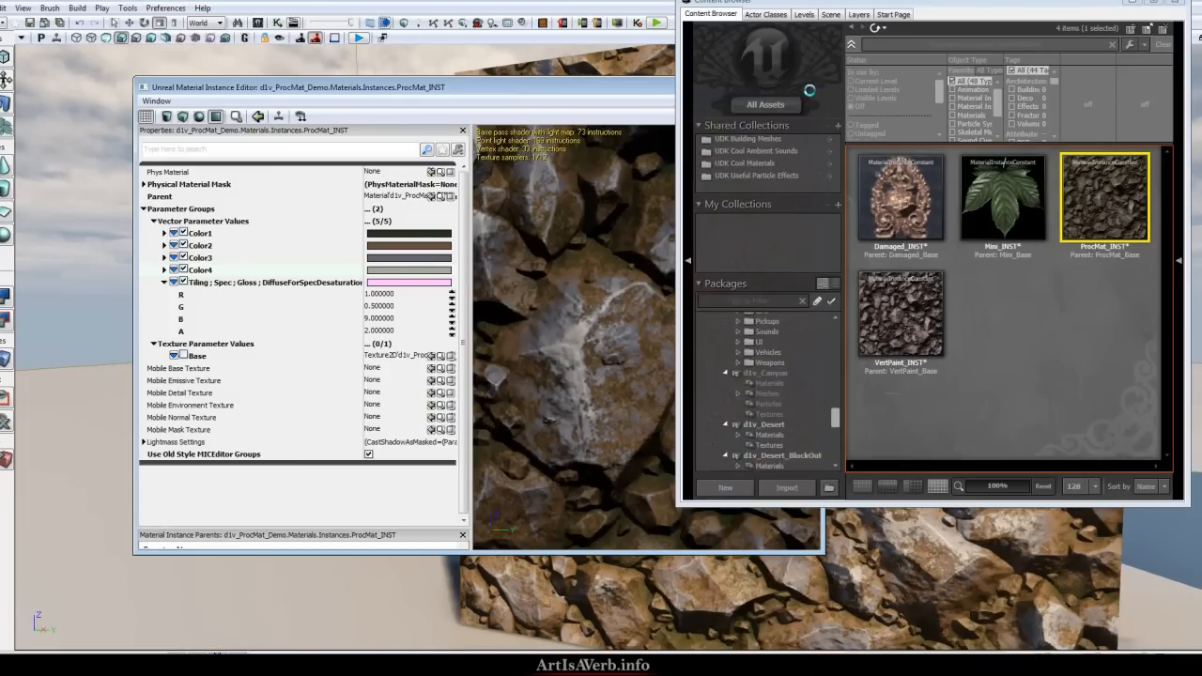
# Step: Review the VertPaint_INST vector parameters, then close its instance editor
pyautogui.doubleClick(899, 315)
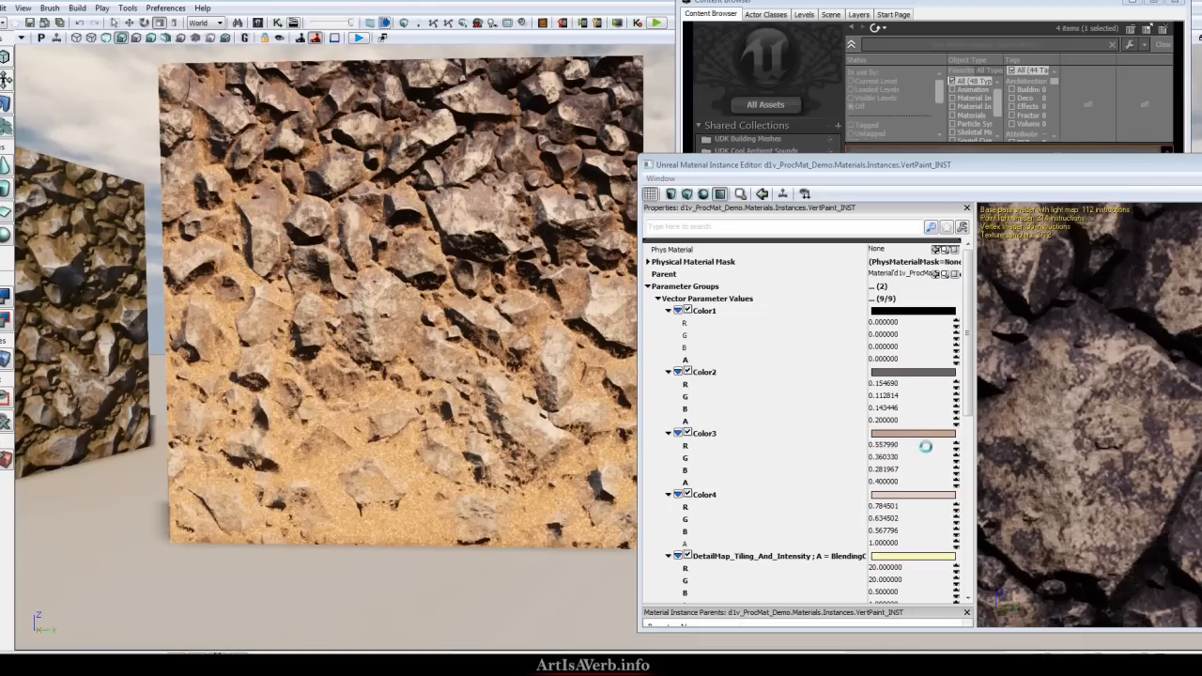
pyautogui.scroll(-3)
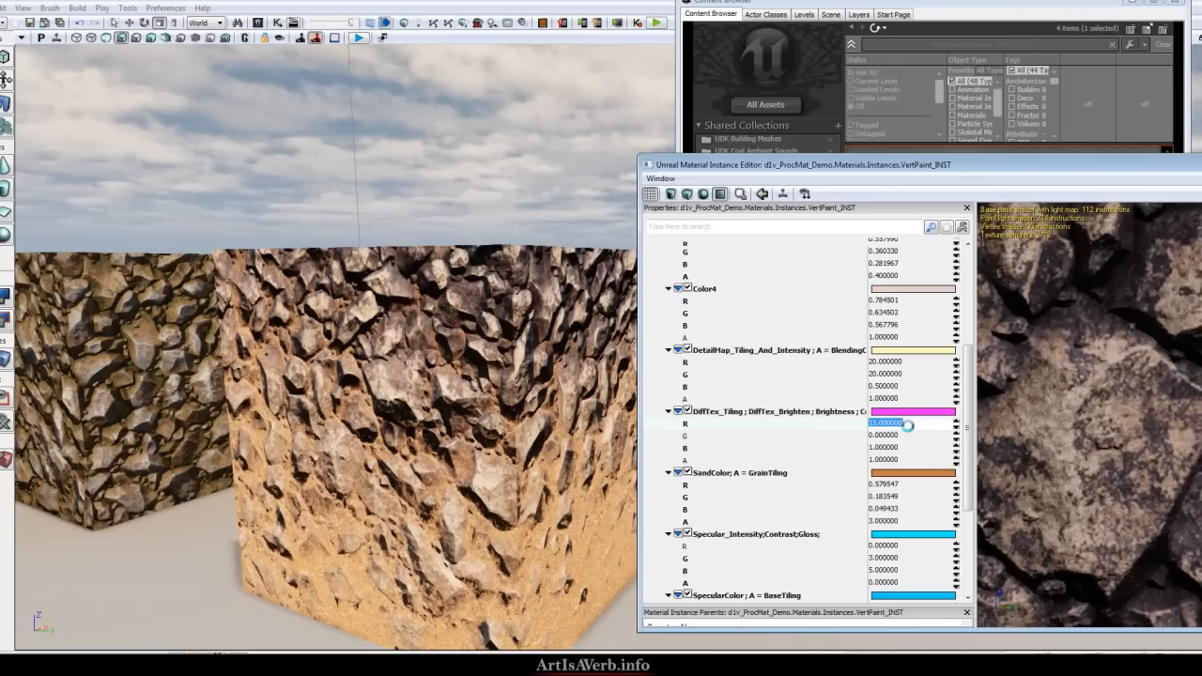
pyautogui.click(882, 434)
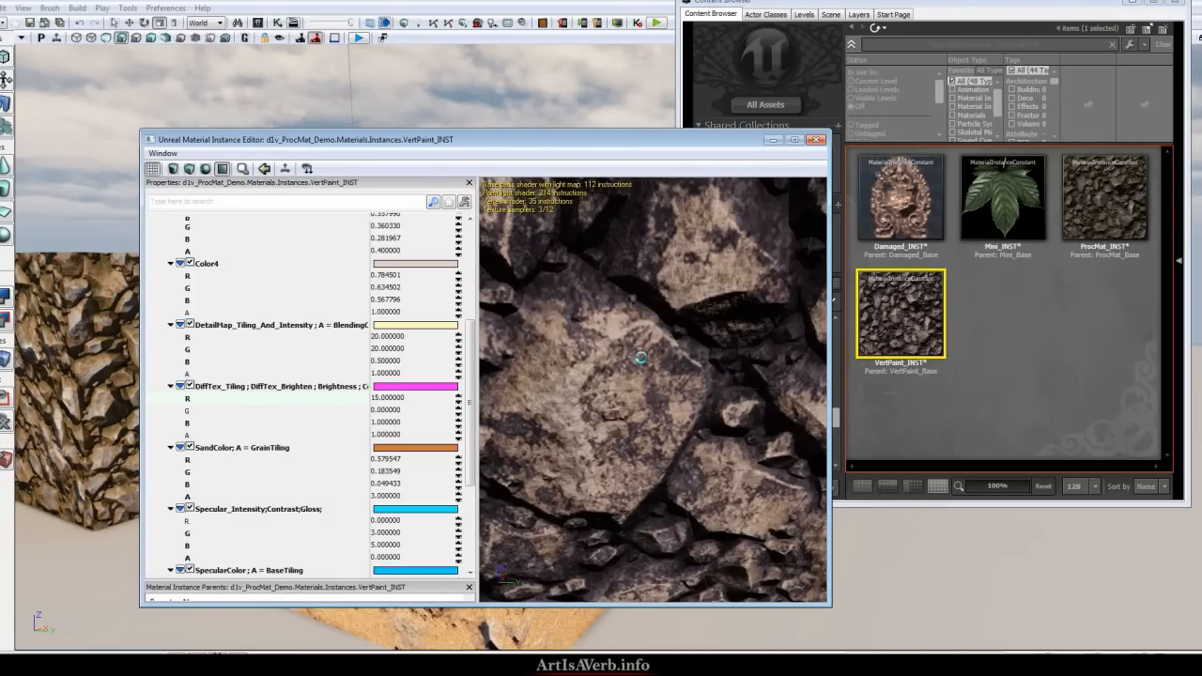
pyautogui.click(815, 139)
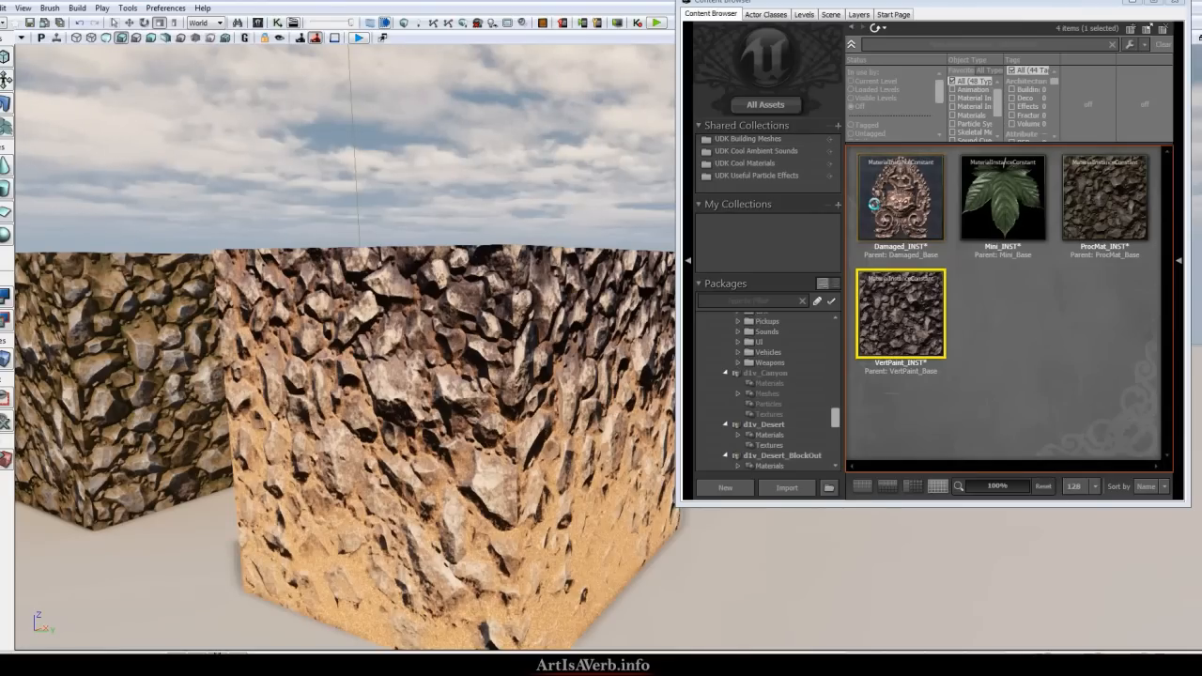
pyautogui.moveTo(900, 197)
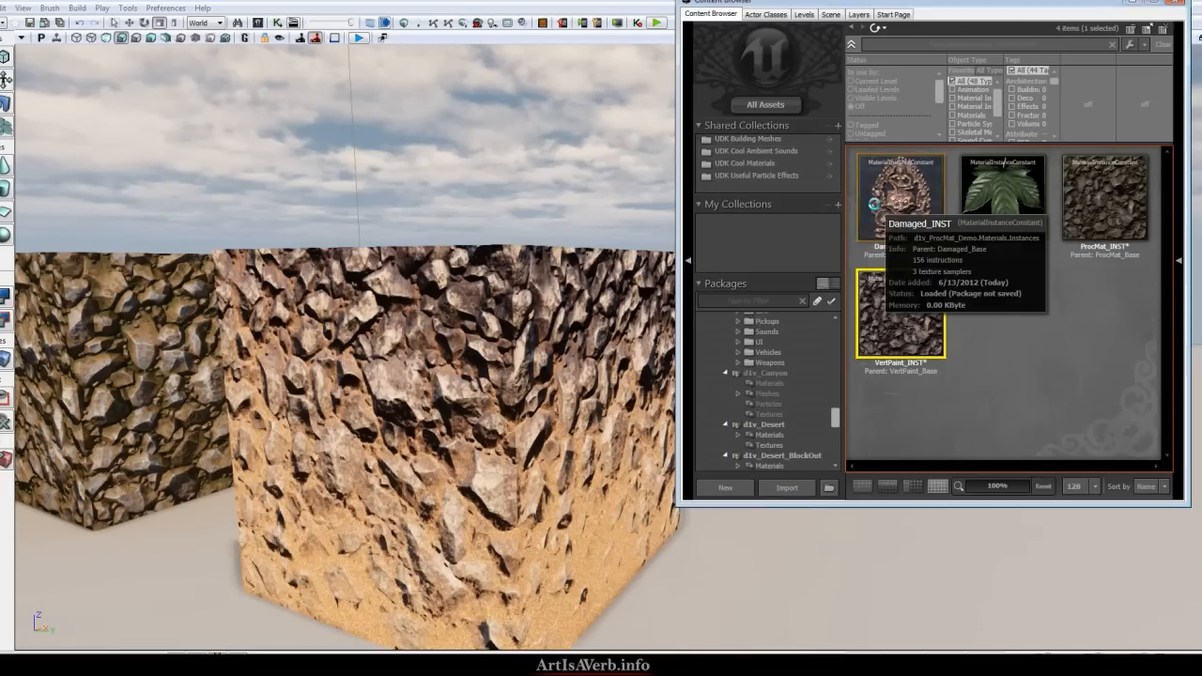
# Step: Edit Damaged_INST in an enlarged editor window and collapse its parameter groups
pyautogui.doubleClick(902, 191)
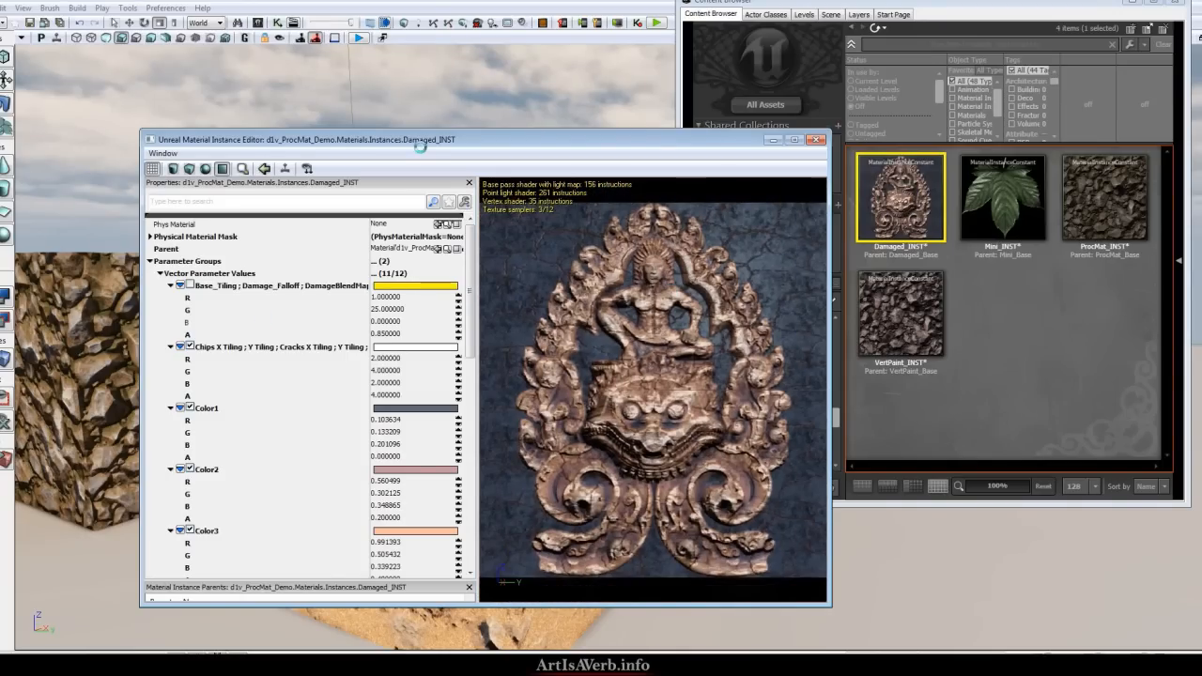
pyautogui.moveTo(310, 139); pyautogui.dragTo(522, 45)
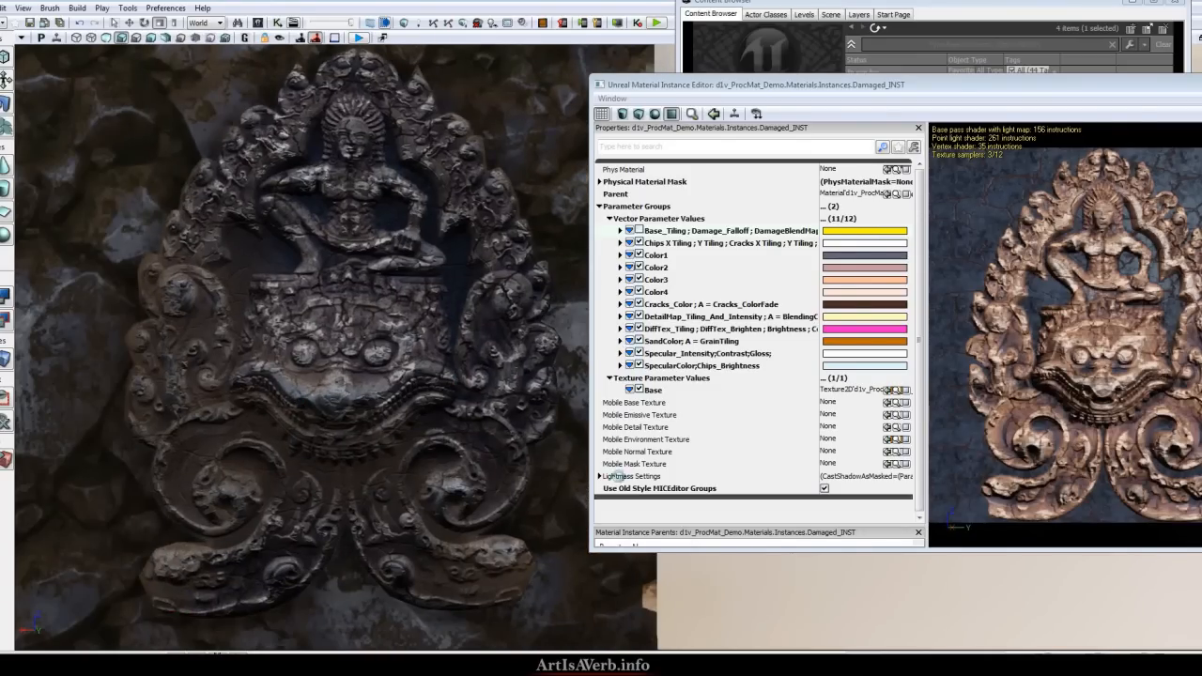
pyautogui.moveTo(635, 428)
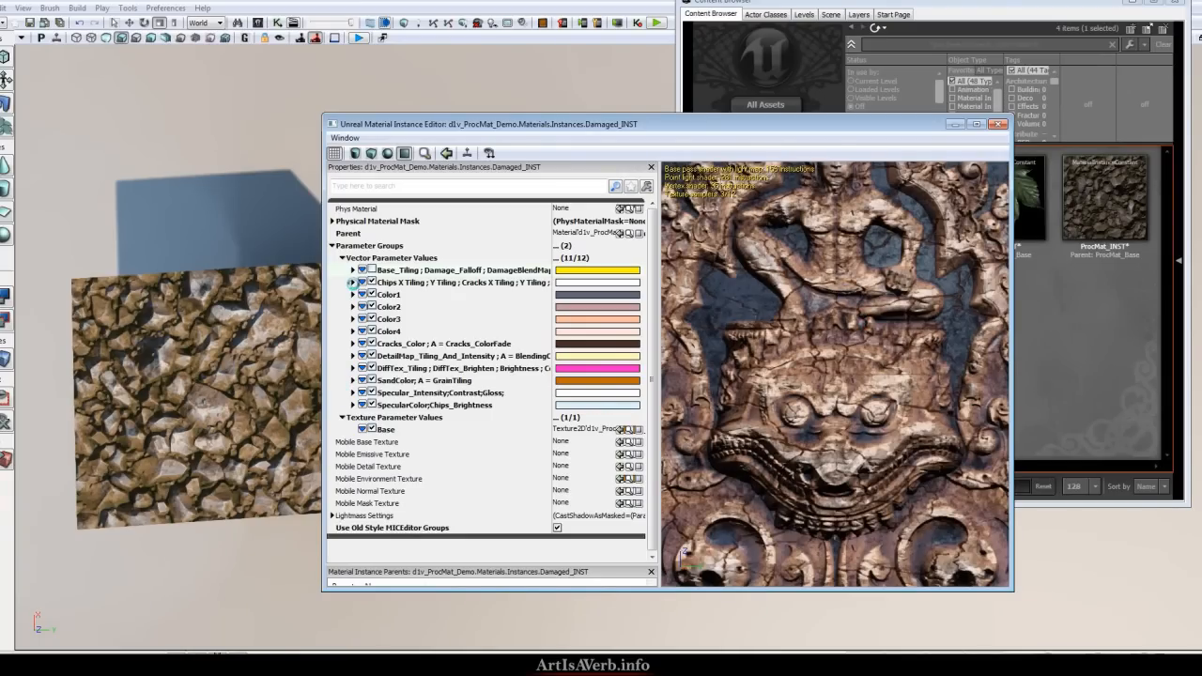
pyautogui.click(353, 281)
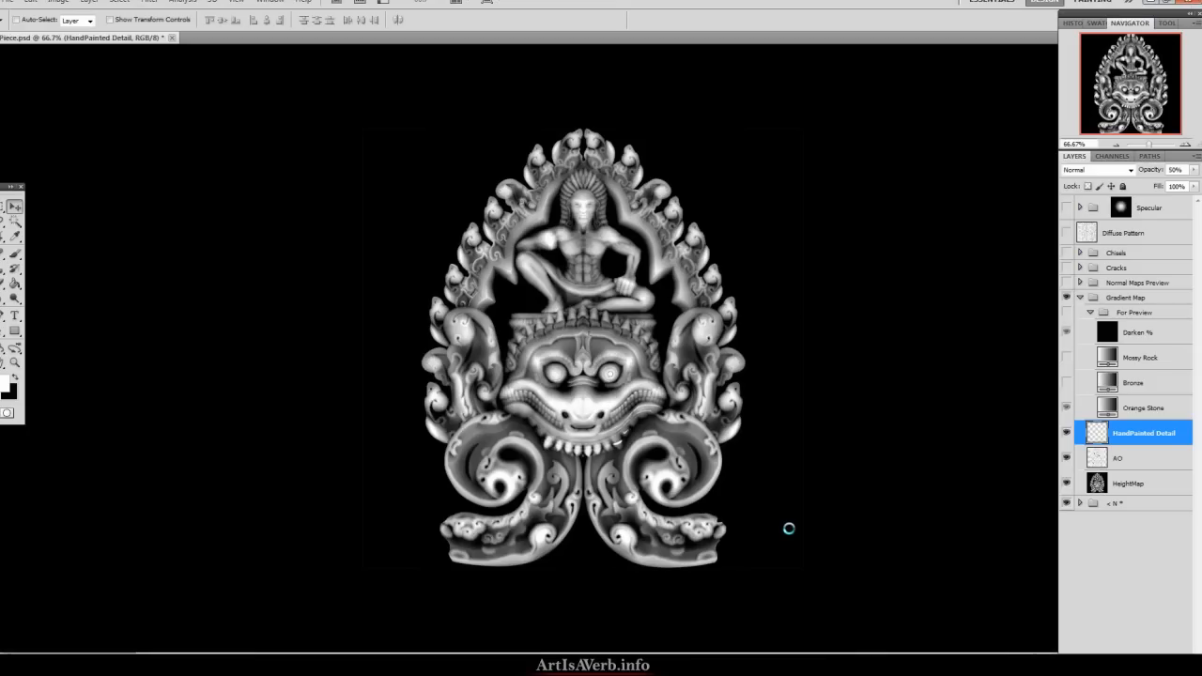
pyautogui.moveTo(789, 527)
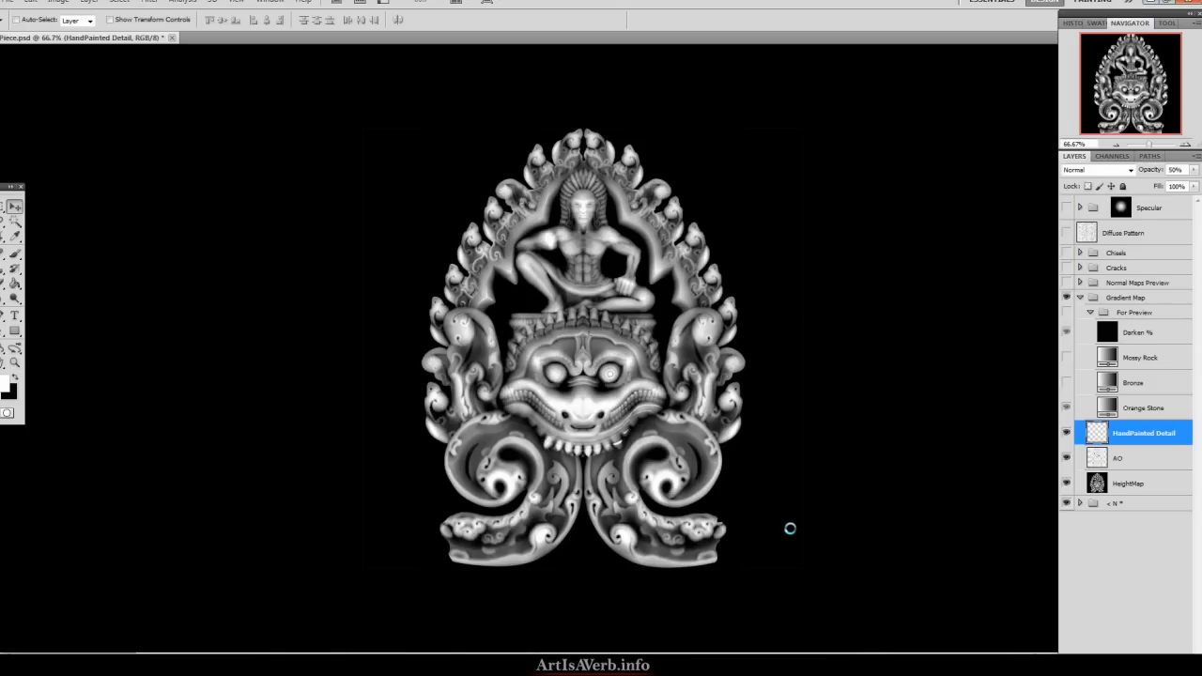
pyautogui.moveTo(397, 166)
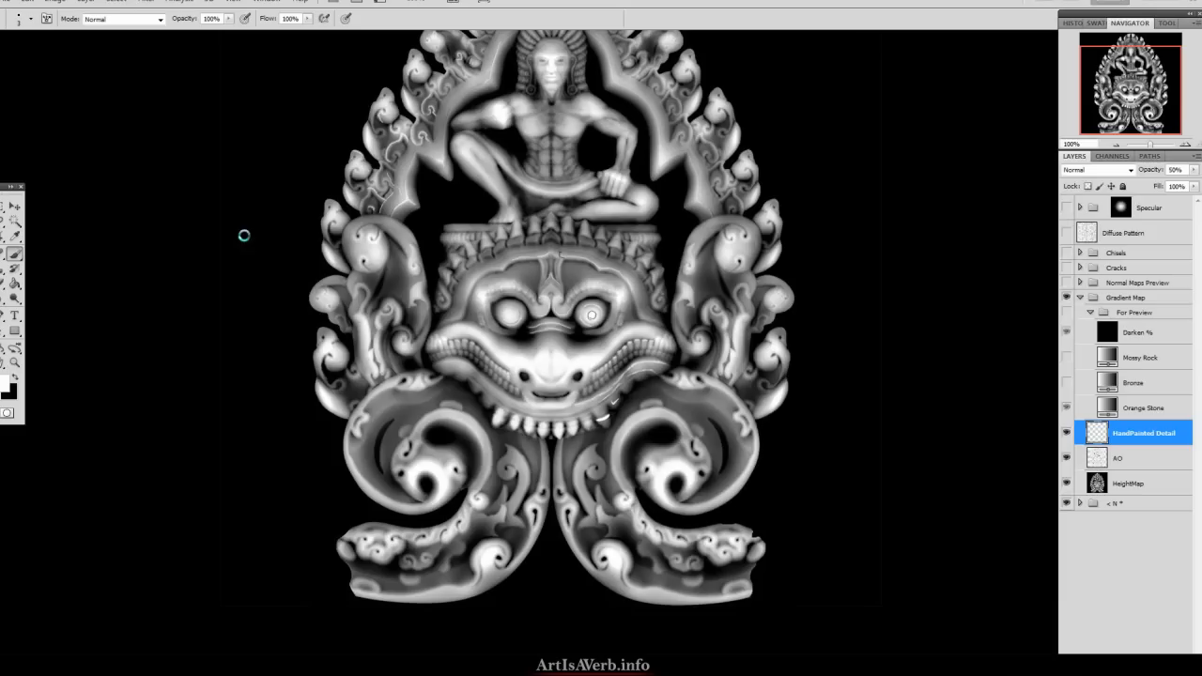
pyautogui.moveTo(263, 263)
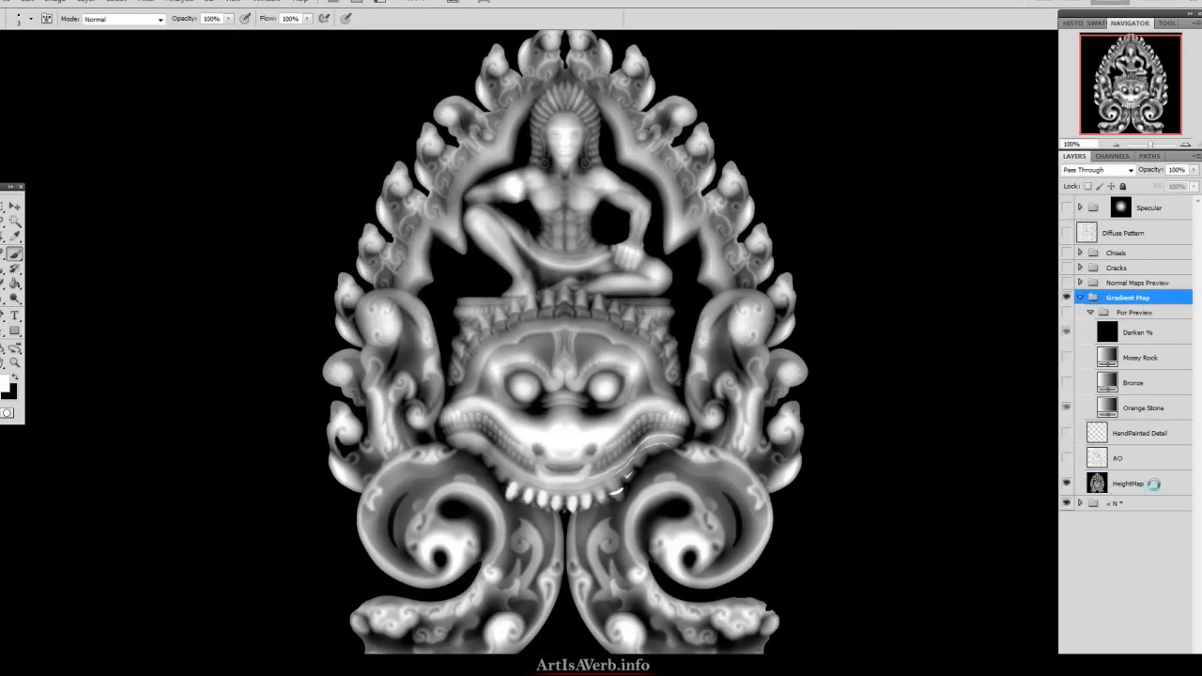
# Step: Select the AO layer, then the HandPainted Detail layer
pyautogui.click(1131, 482)
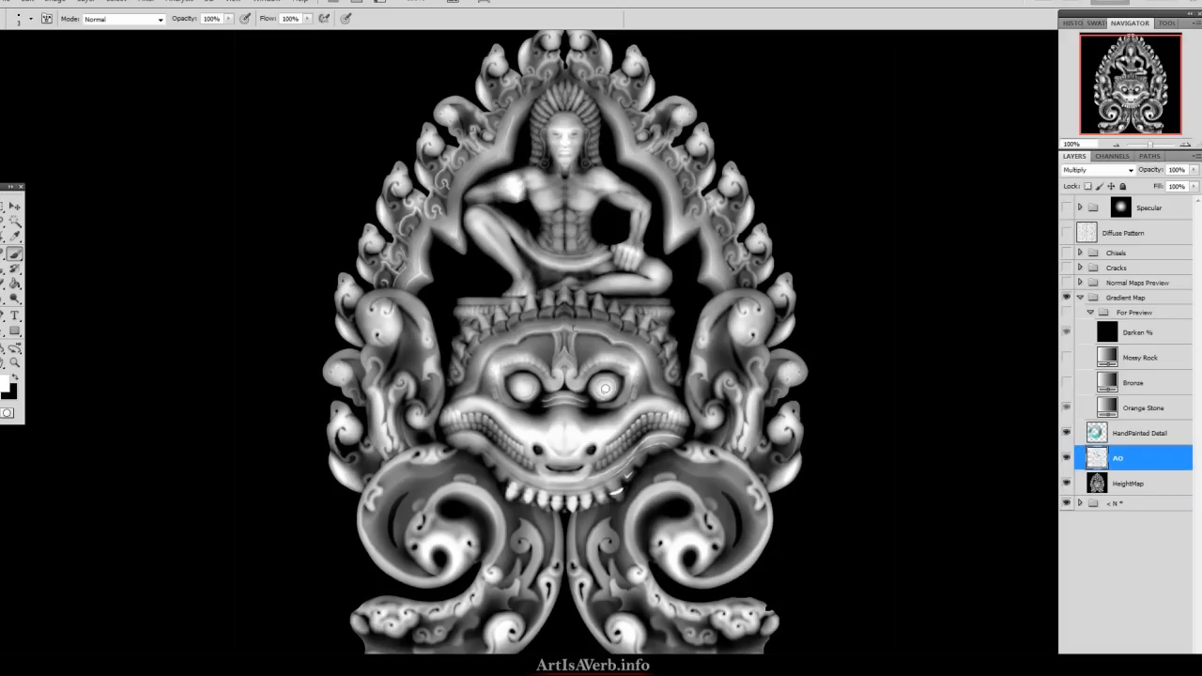
pyautogui.click(1138, 432)
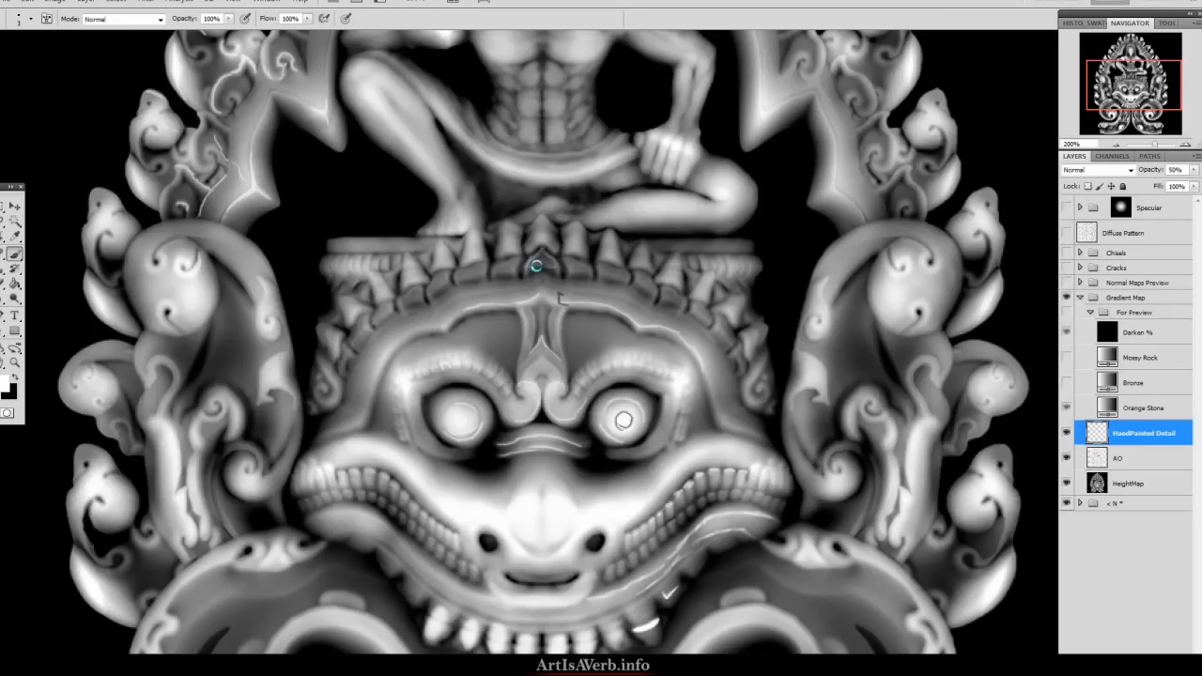
pyautogui.moveTo(1024, 304)
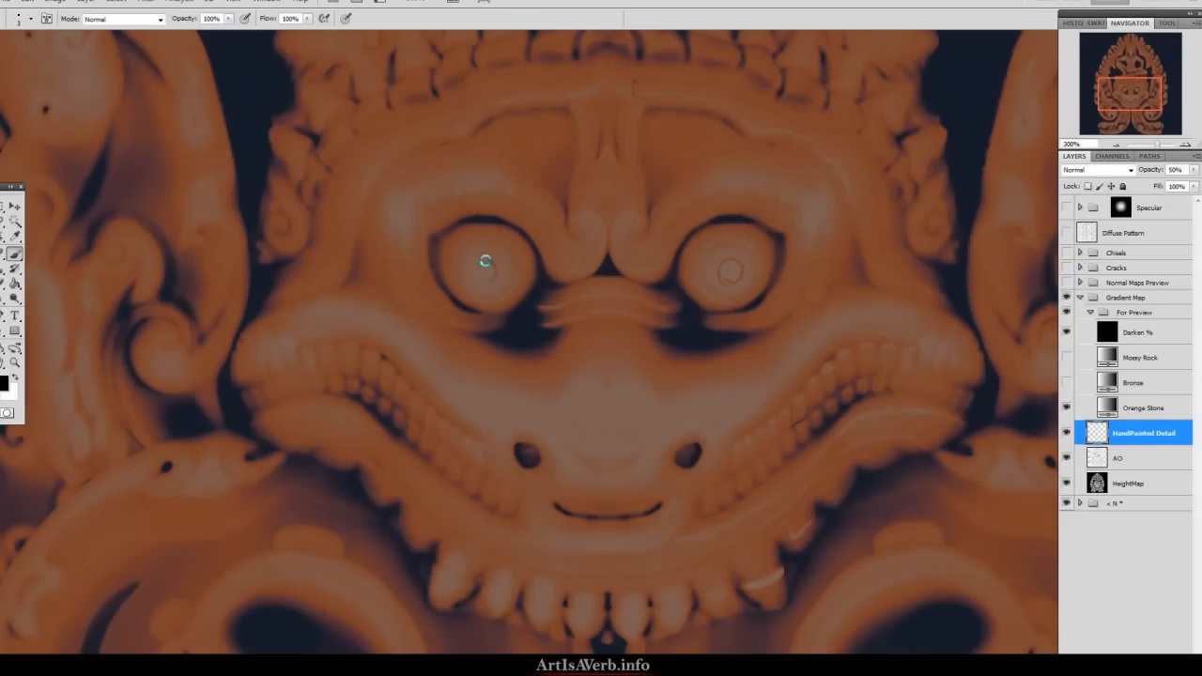
pyautogui.moveTo(463, 261)
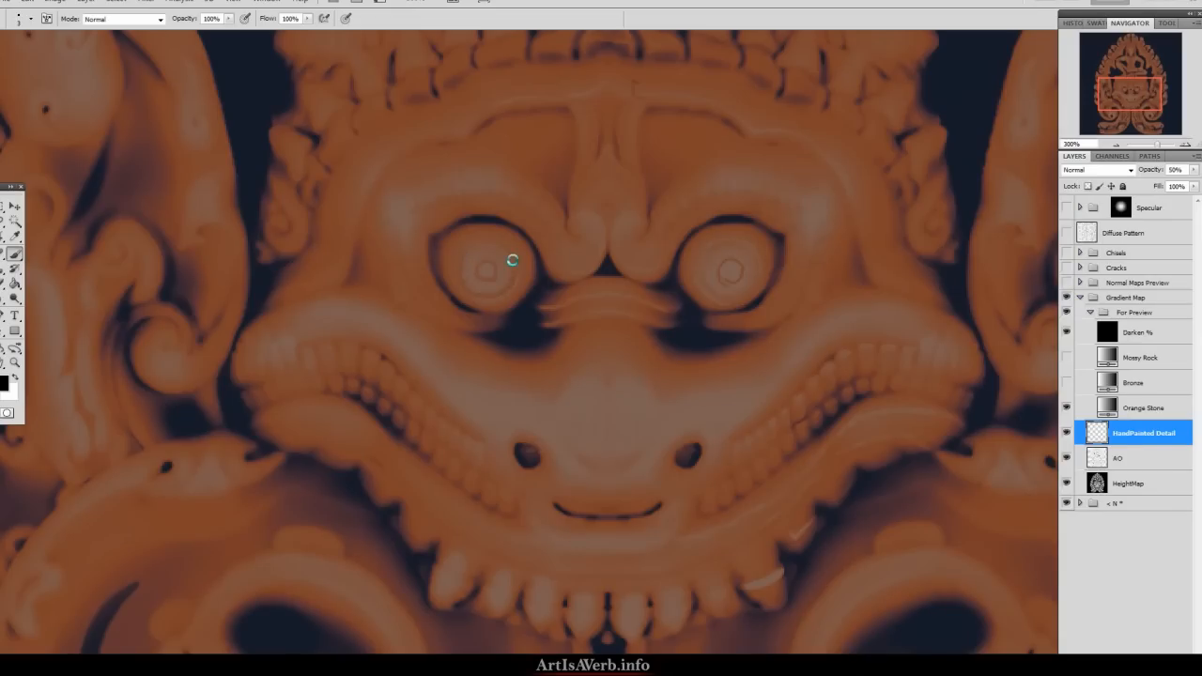
pyautogui.moveTo(463, 291)
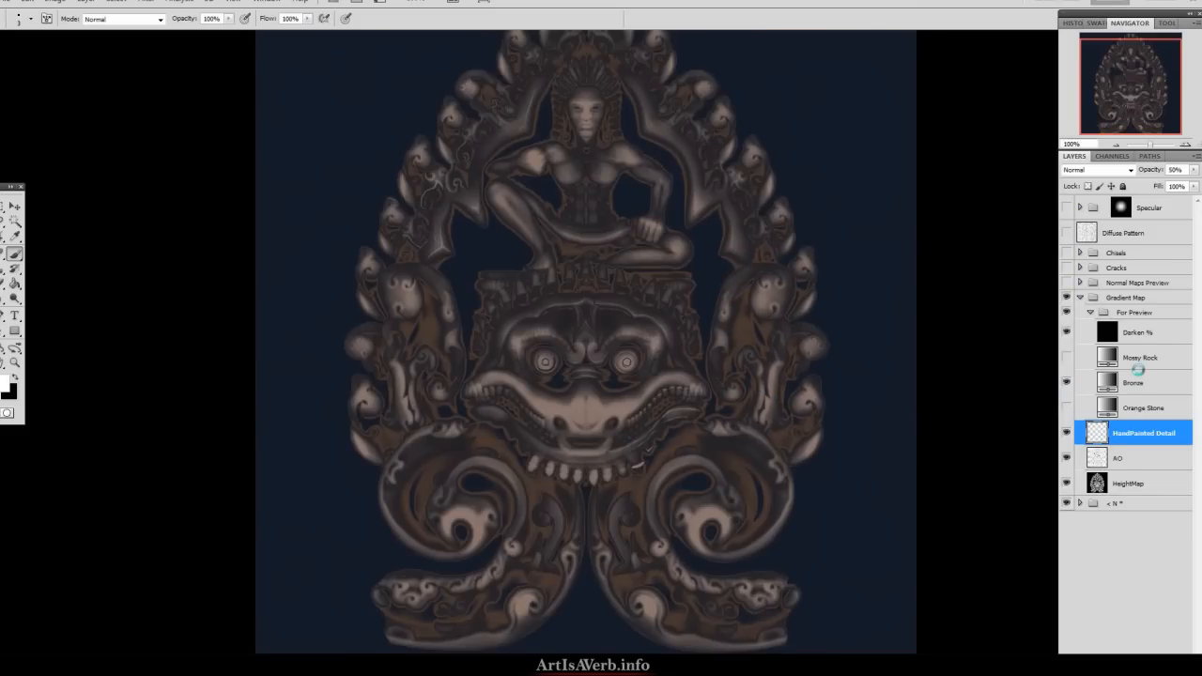
# Step: Preview the Musky Rock gradient map and check its stops in the Gradient Editor
pyautogui.click(1067, 381)
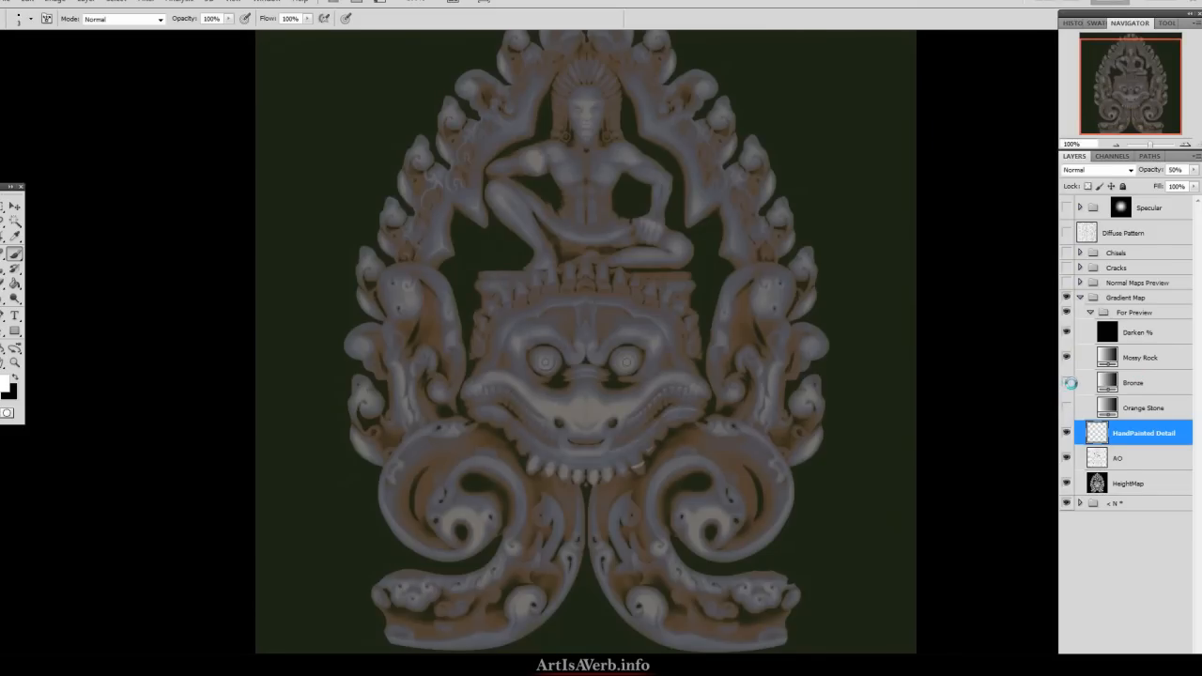
pyautogui.click(1138, 357)
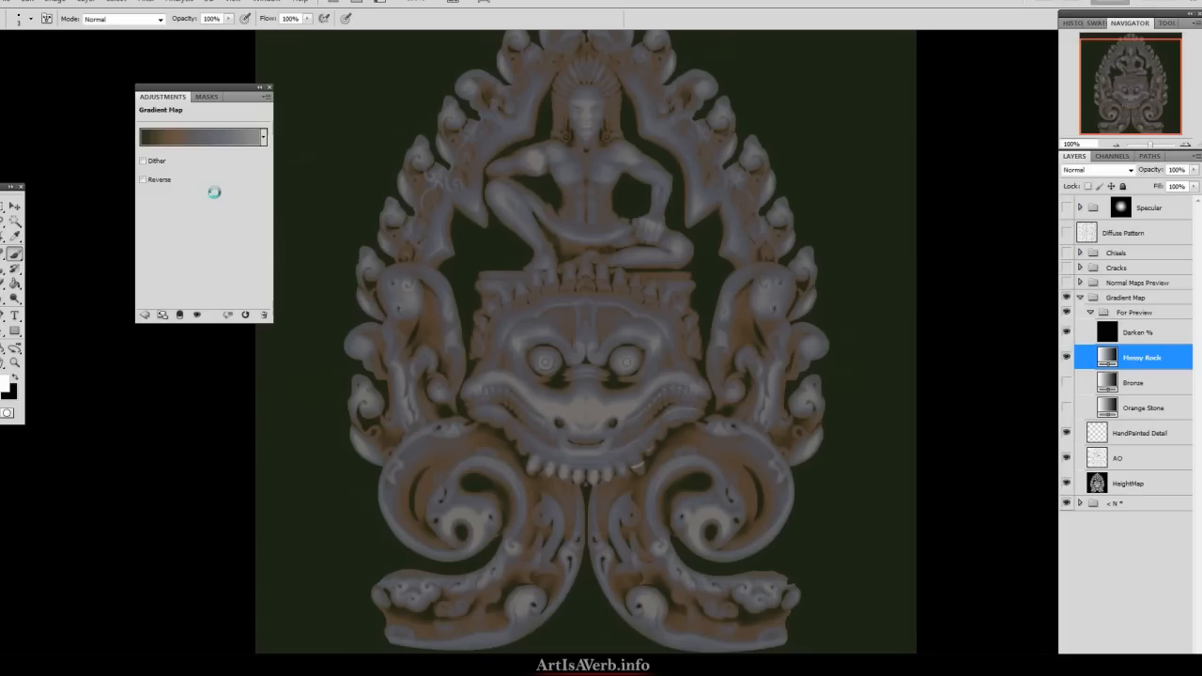
pyautogui.click(197, 136)
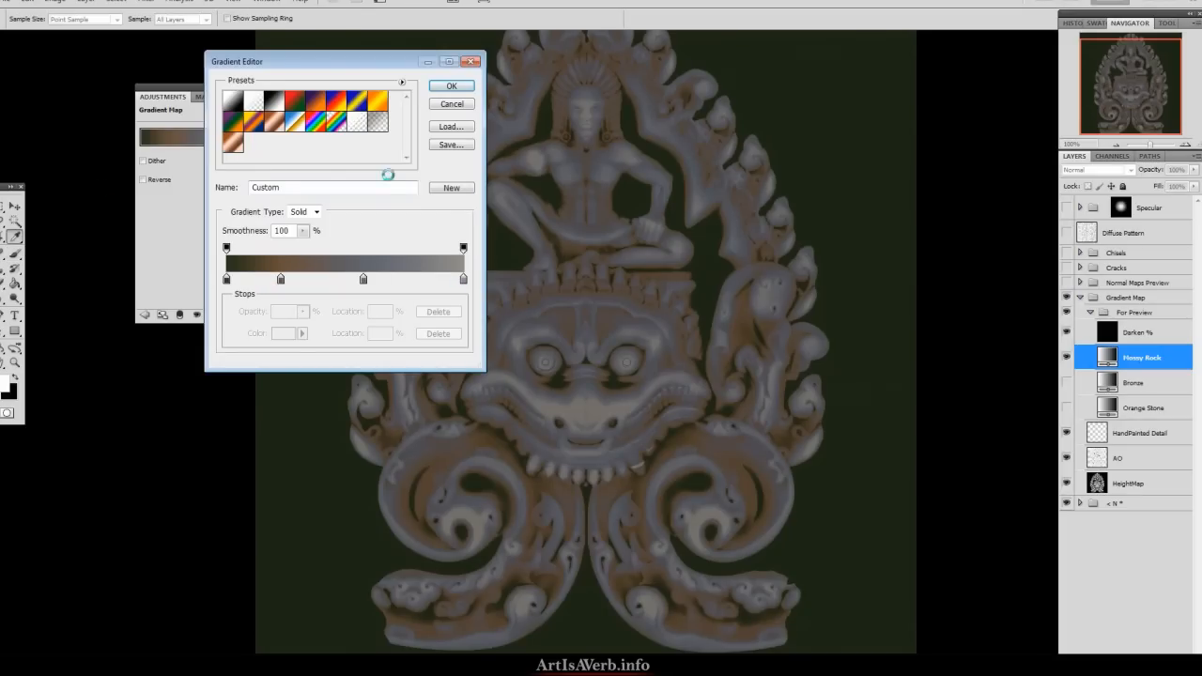
pyautogui.click(451, 86)
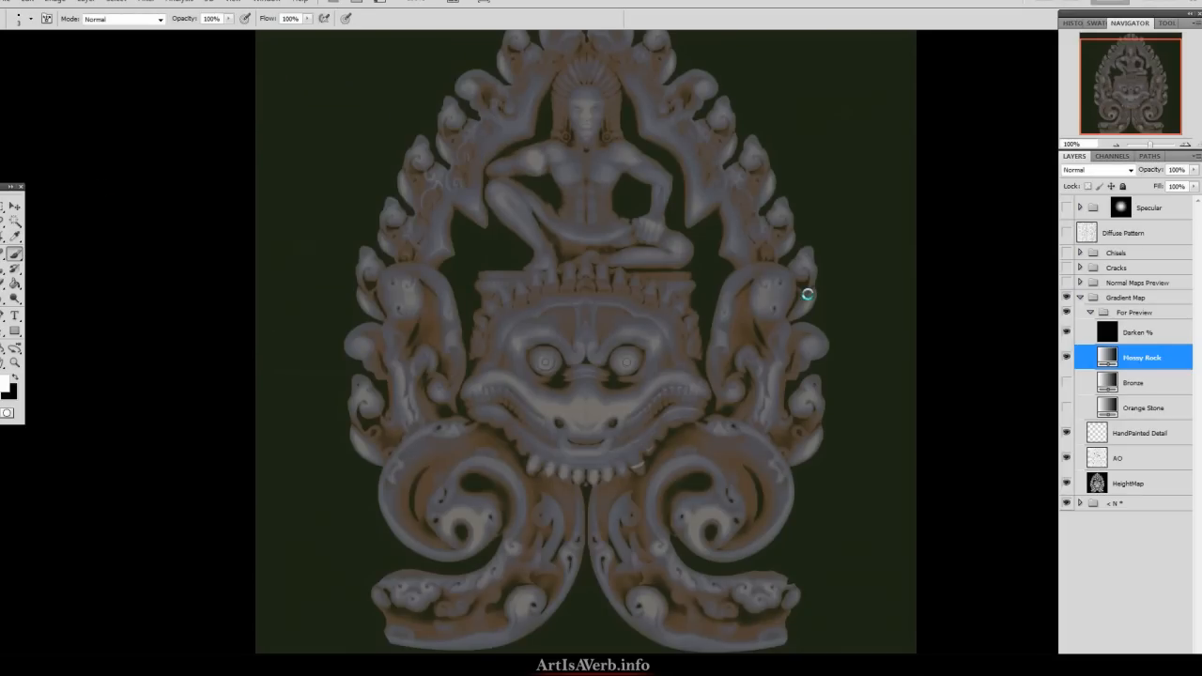
# Step: Preview the Bronze gradient map and confirm its colour stops
pyautogui.click(1066, 383)
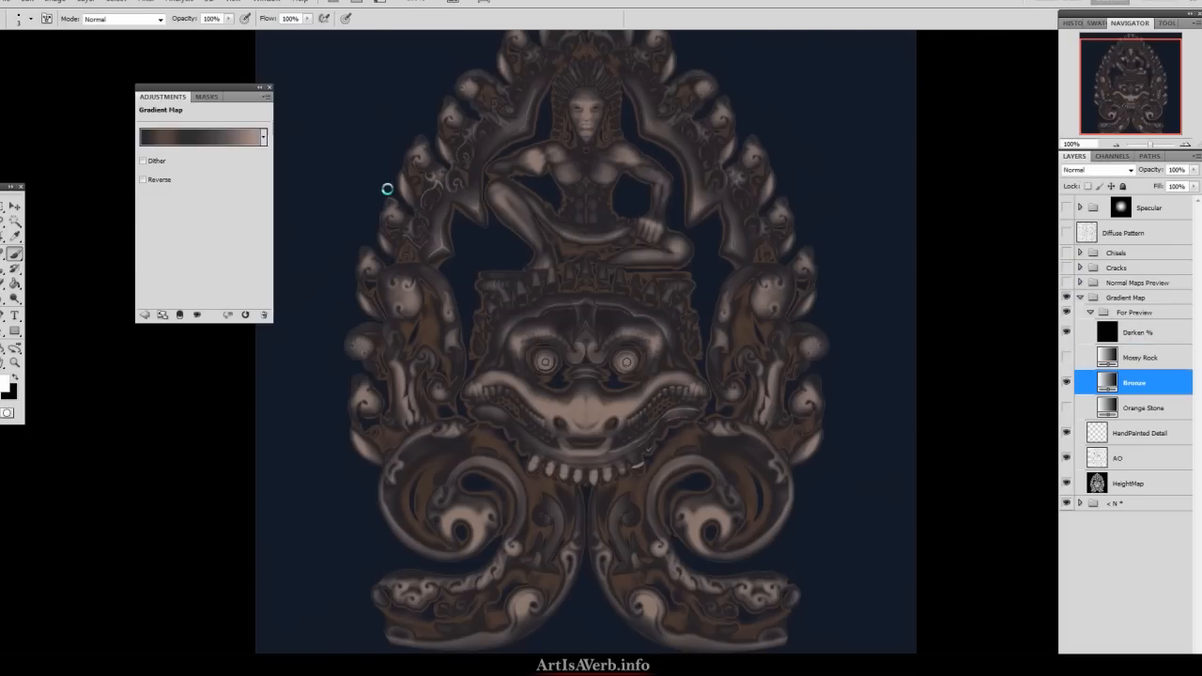
pyautogui.click(199, 137)
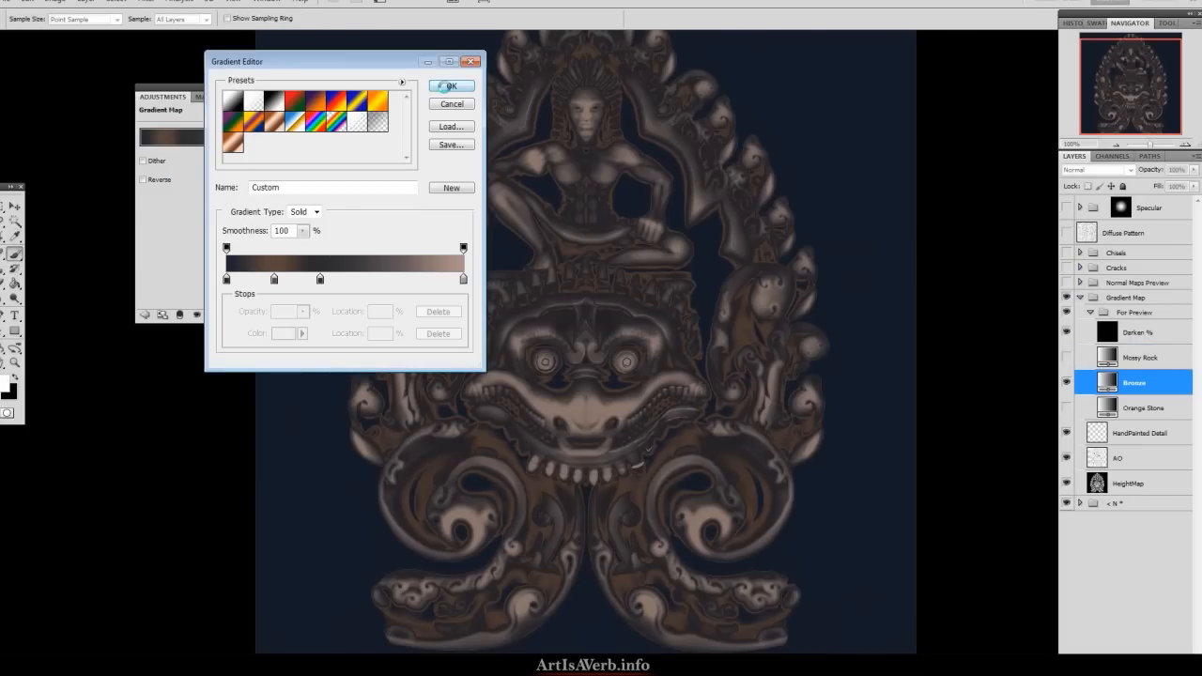
pyautogui.click(451, 87)
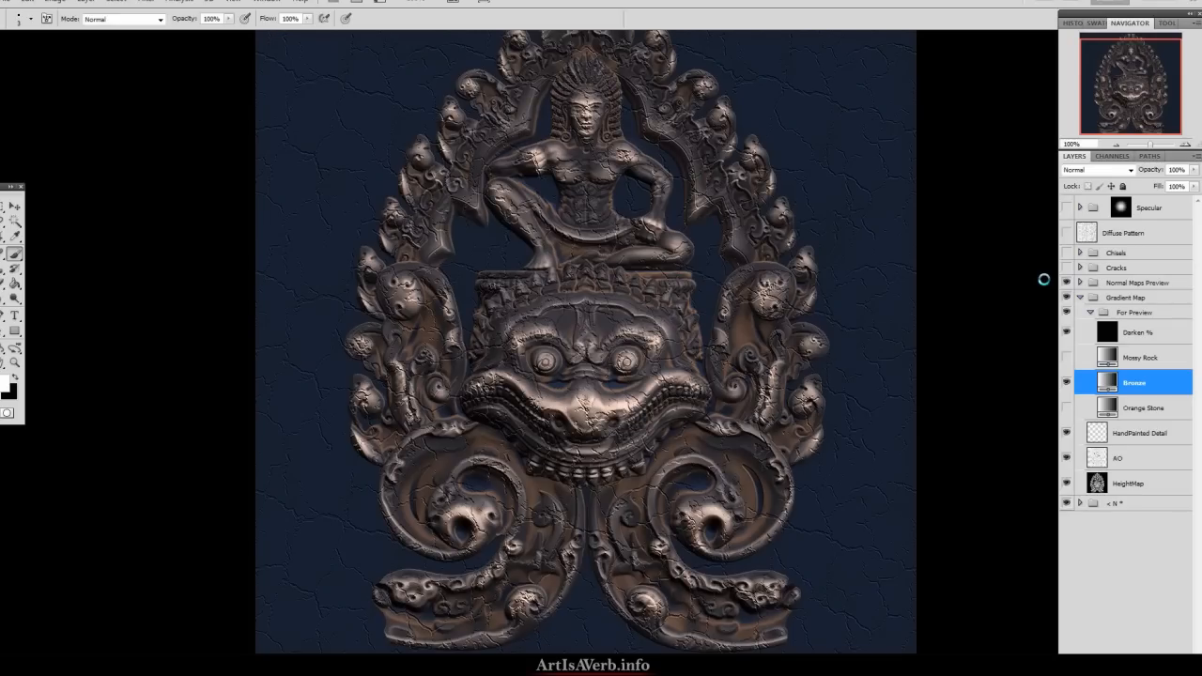
# Step: Expand the Normal Maps Preview group and enable its overlay on the carving
pyautogui.click(1067, 297)
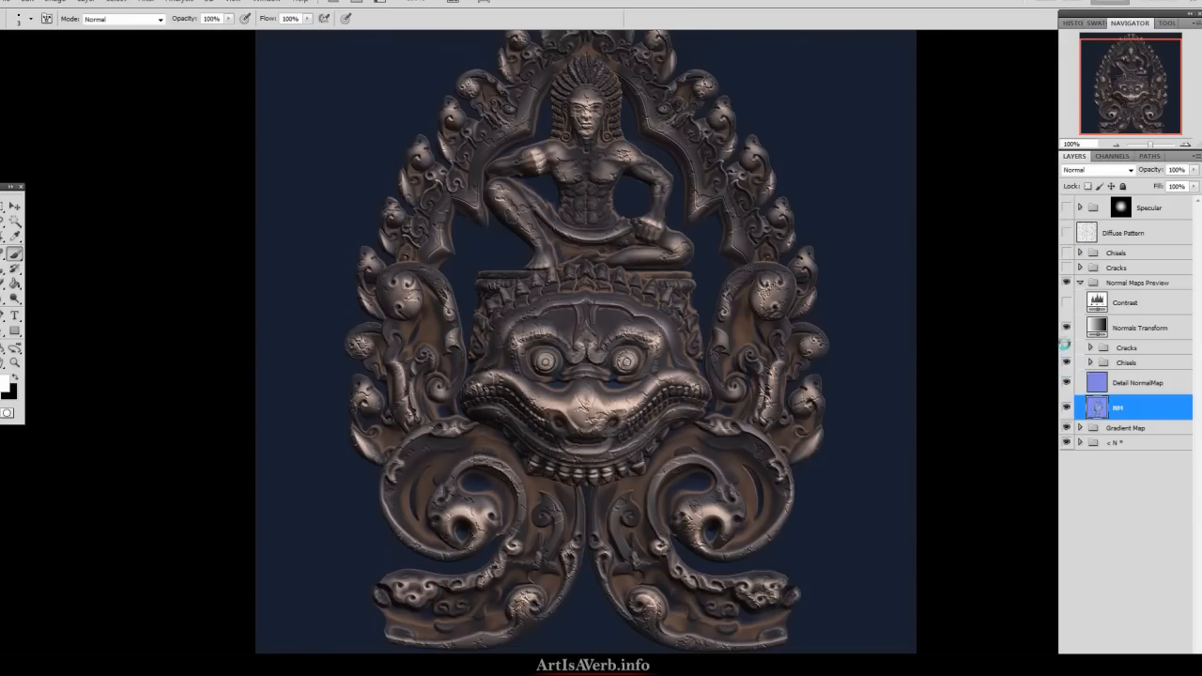
pyautogui.click(1066, 347)
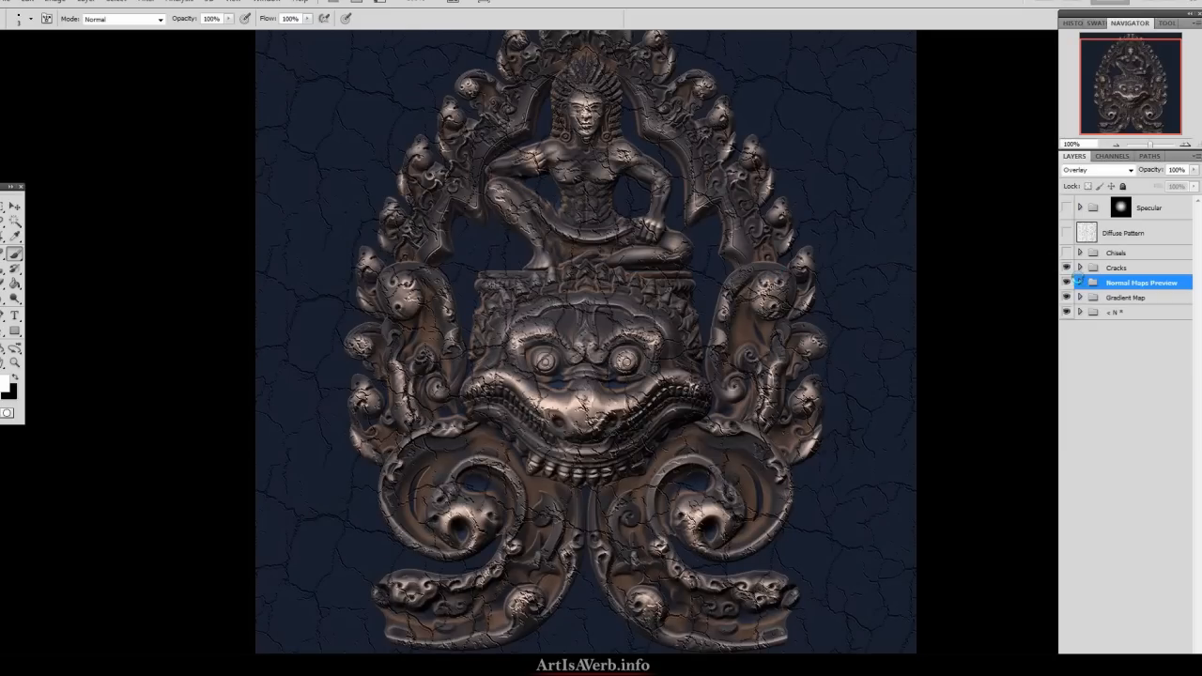
# Step: Turn on the Specular highlights layer
pyautogui.click(1080, 267)
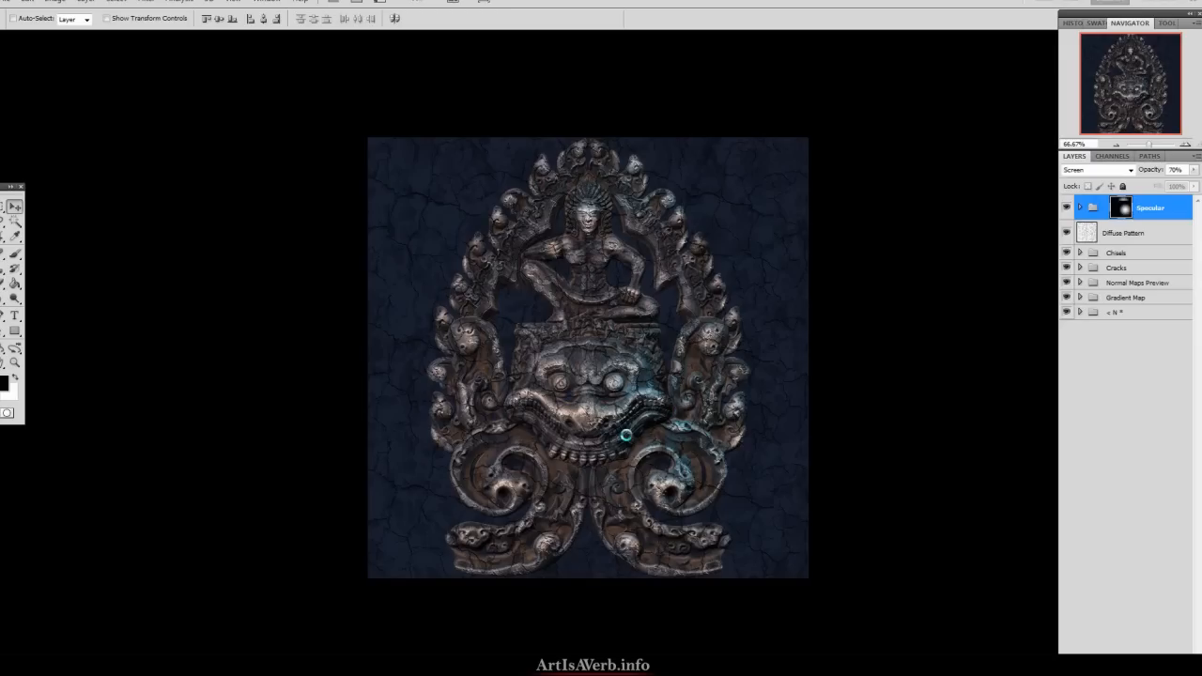
# Step: Zoom in on the carving and expand the Gradient Map group to show its patina layers
pyautogui.moveTo(623, 432); pyautogui.dragTo(487, 289)
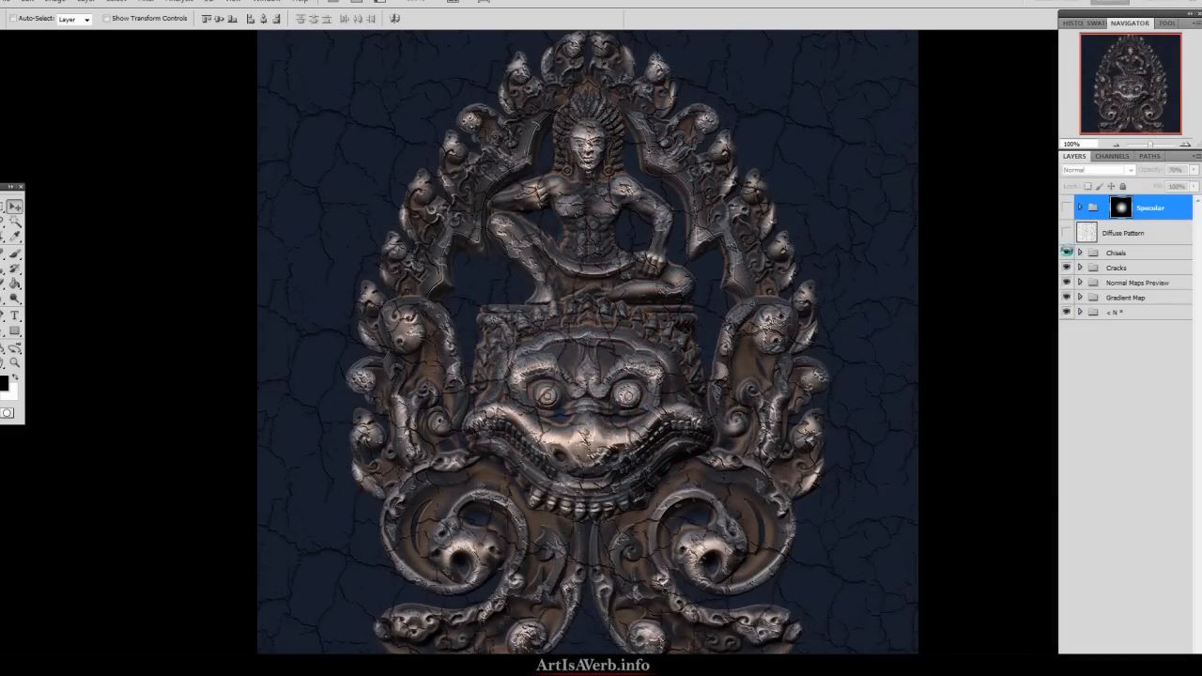
pyautogui.click(1099, 169)
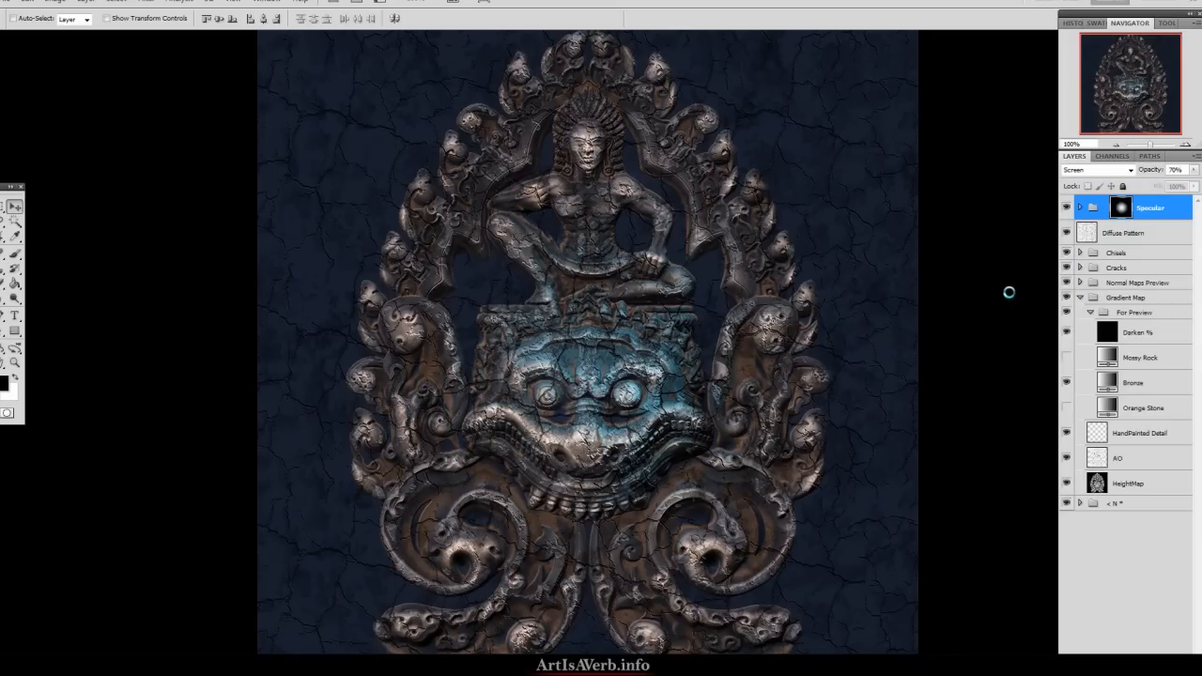
# Step: Open the rock texture PSD from File > Open Recent
pyautogui.click(15, 4)
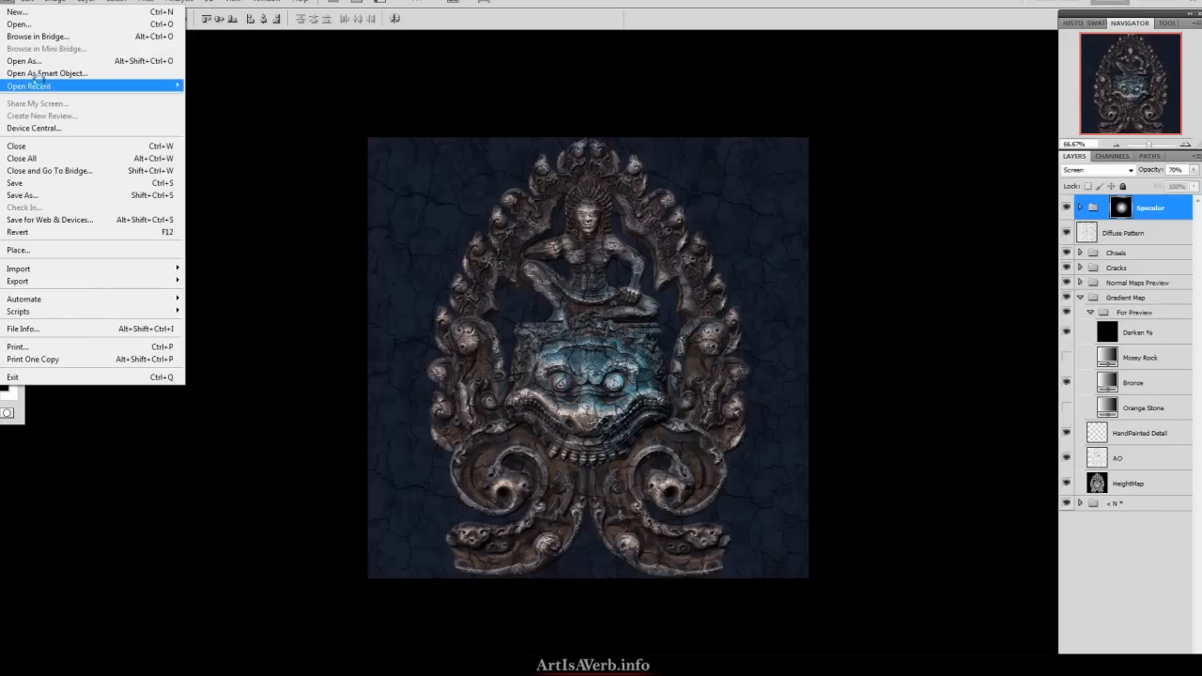
pyautogui.click(29, 86)
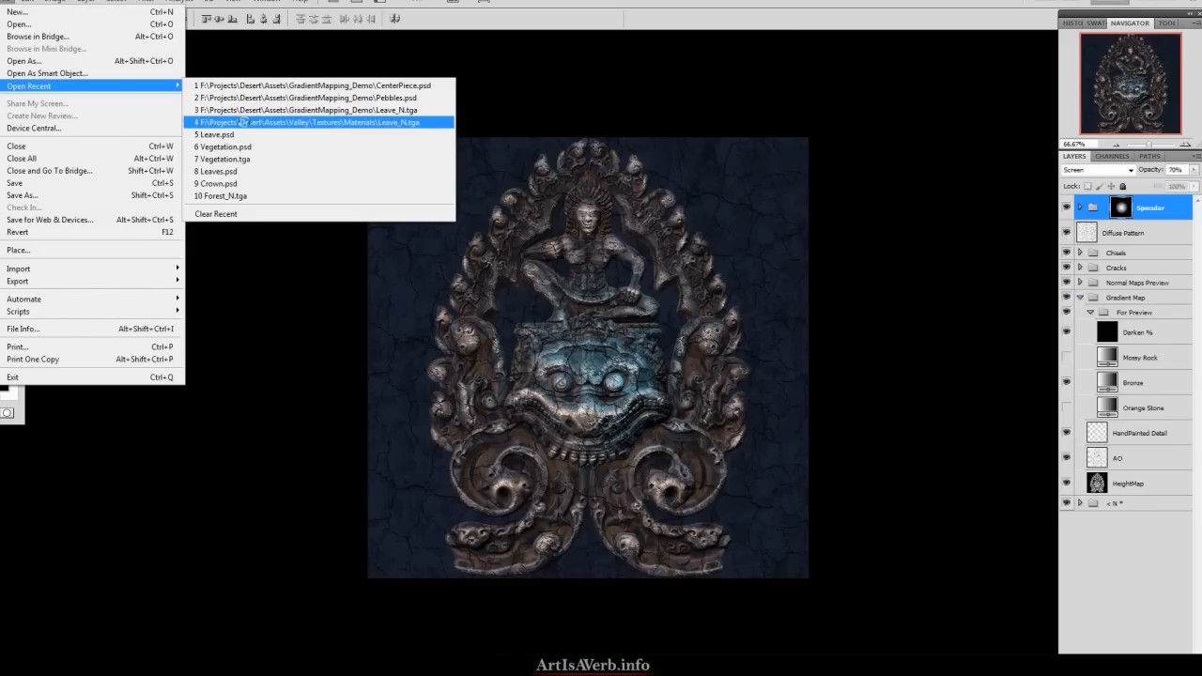
pyautogui.click(320, 122)
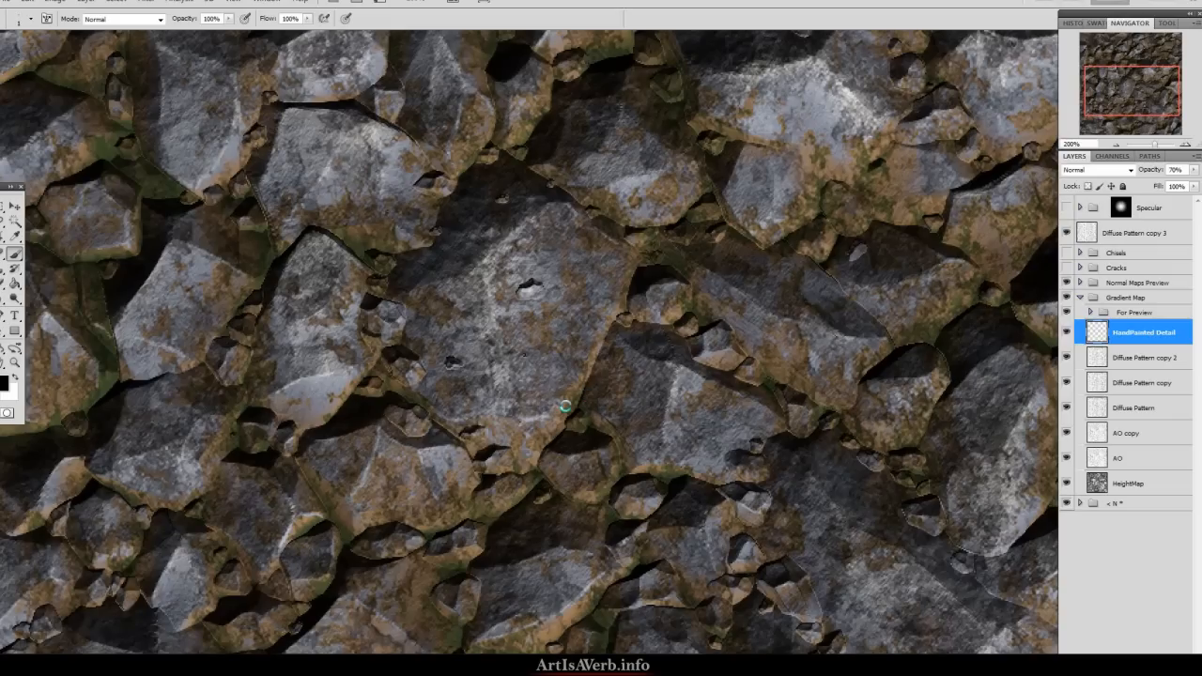
pyautogui.moveTo(599, 344)
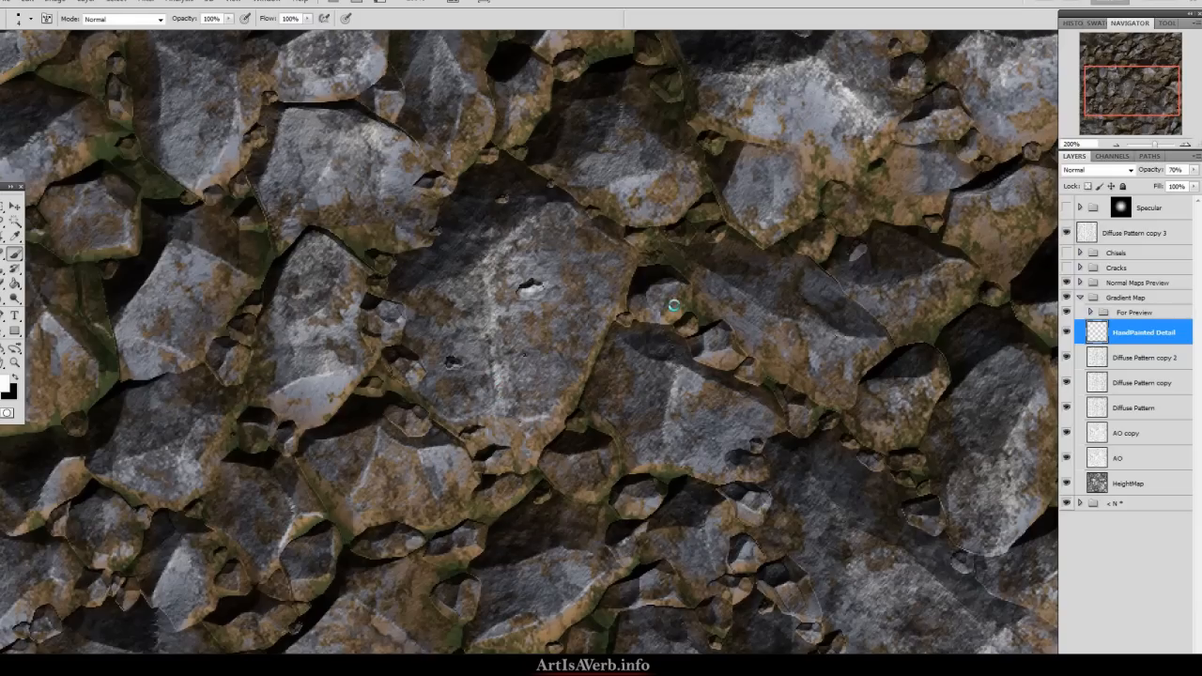
pyautogui.moveTo(653, 293)
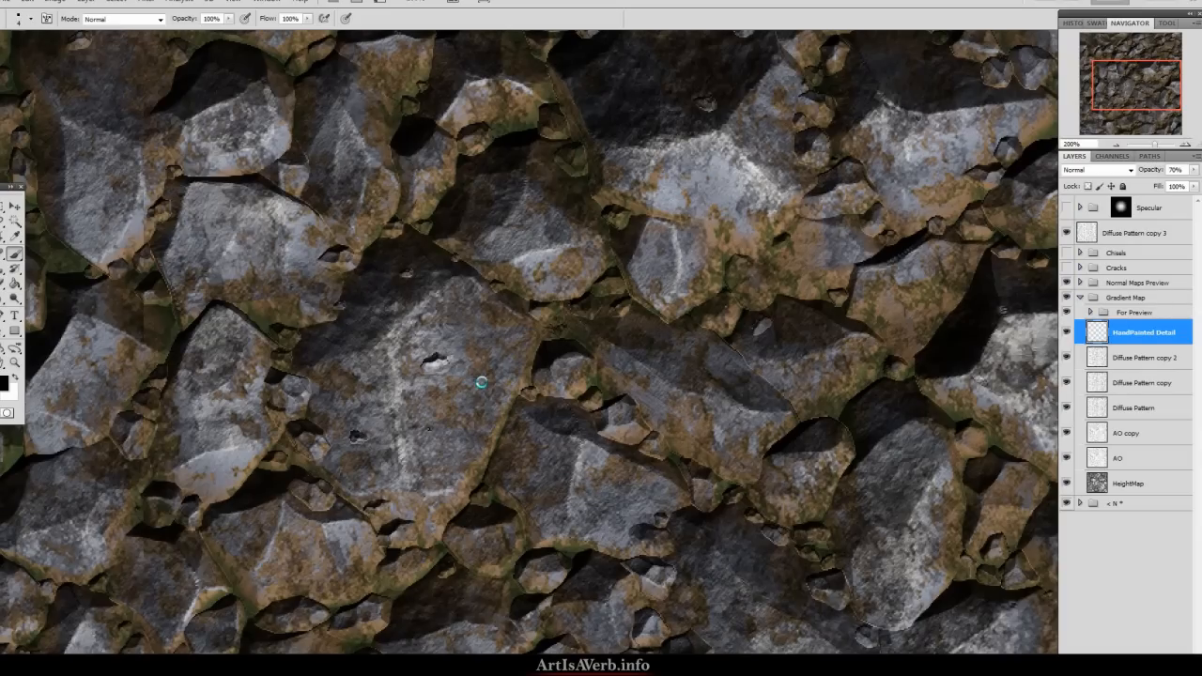
pyautogui.moveTo(530, 338)
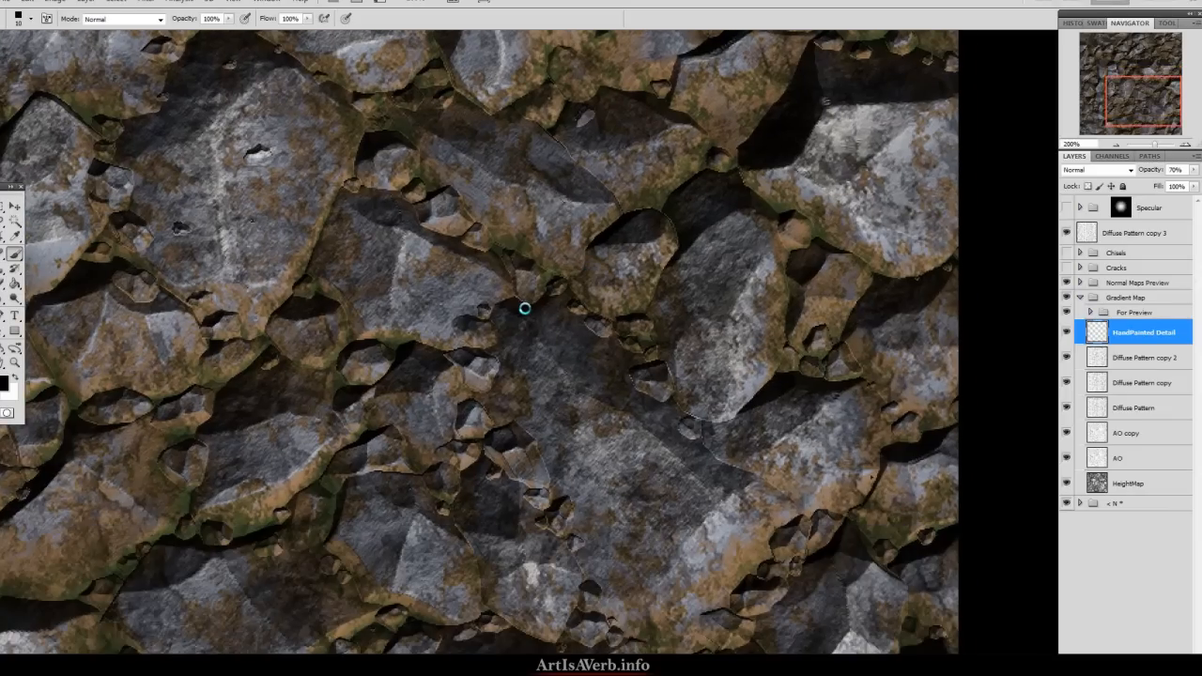
pyautogui.moveTo(436, 363)
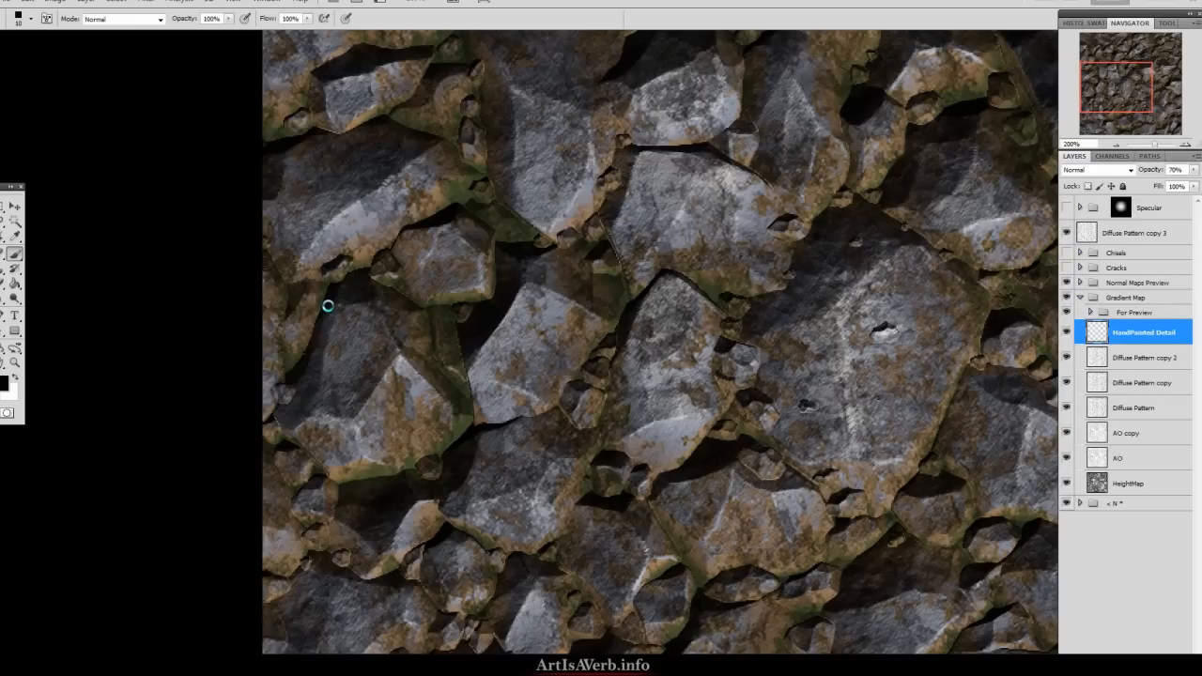
pyautogui.moveTo(315, 304)
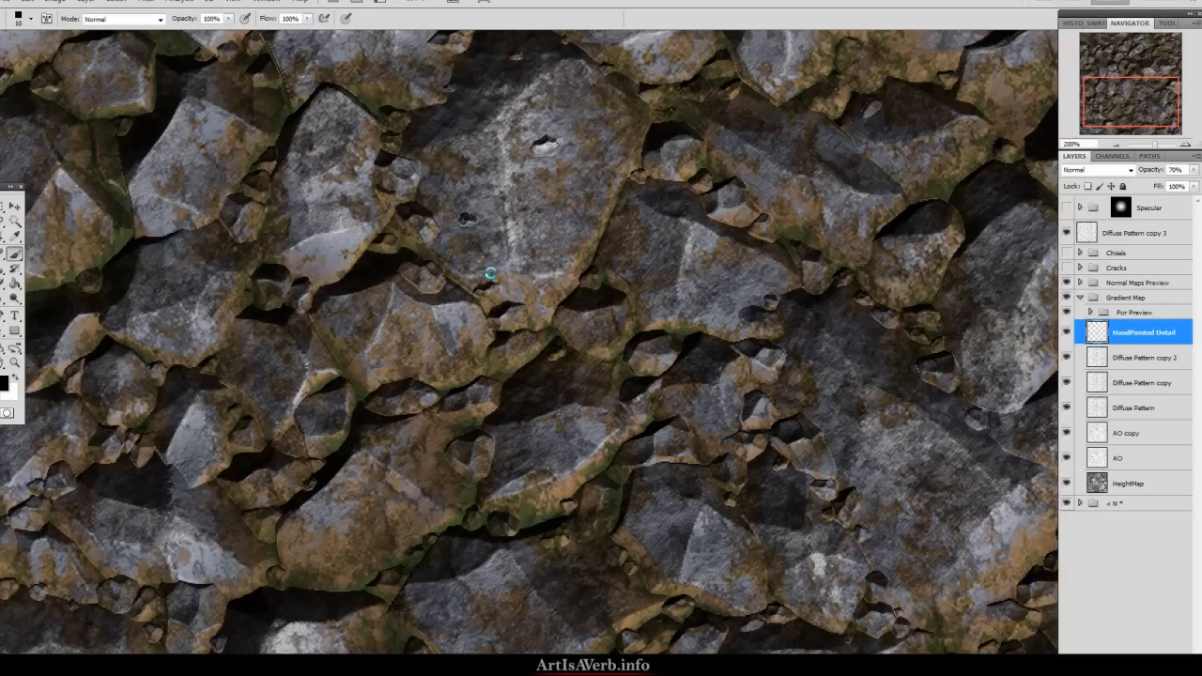
pyautogui.moveTo(487, 248)
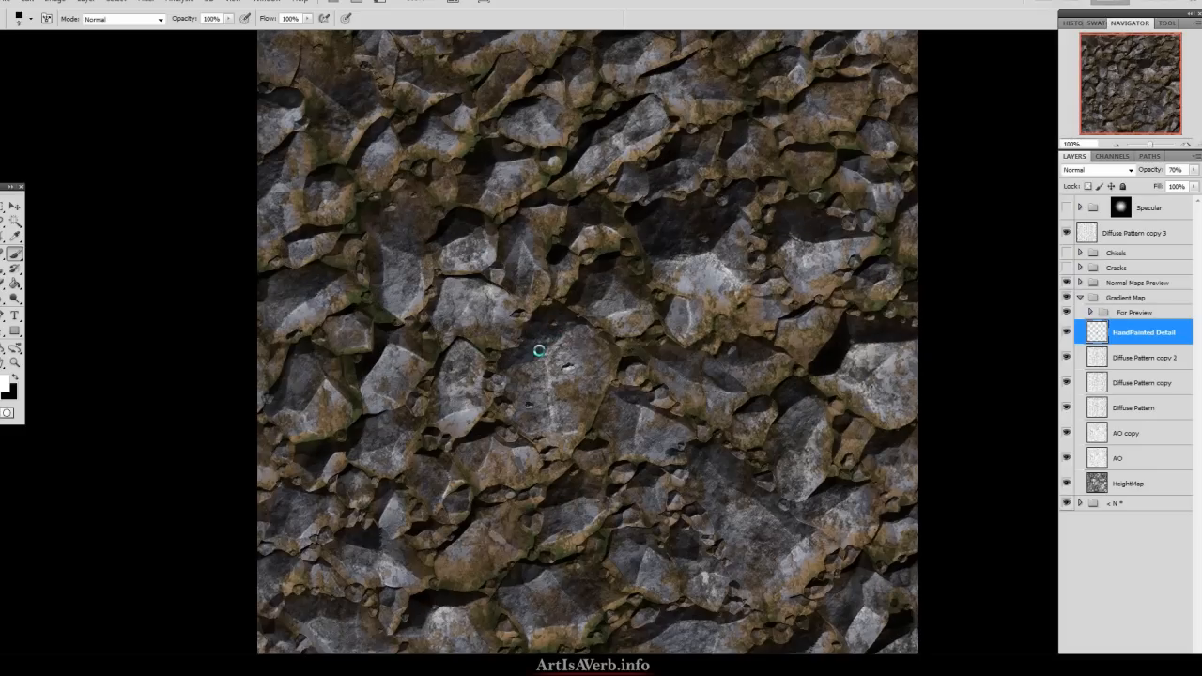
pyautogui.moveTo(443, 361)
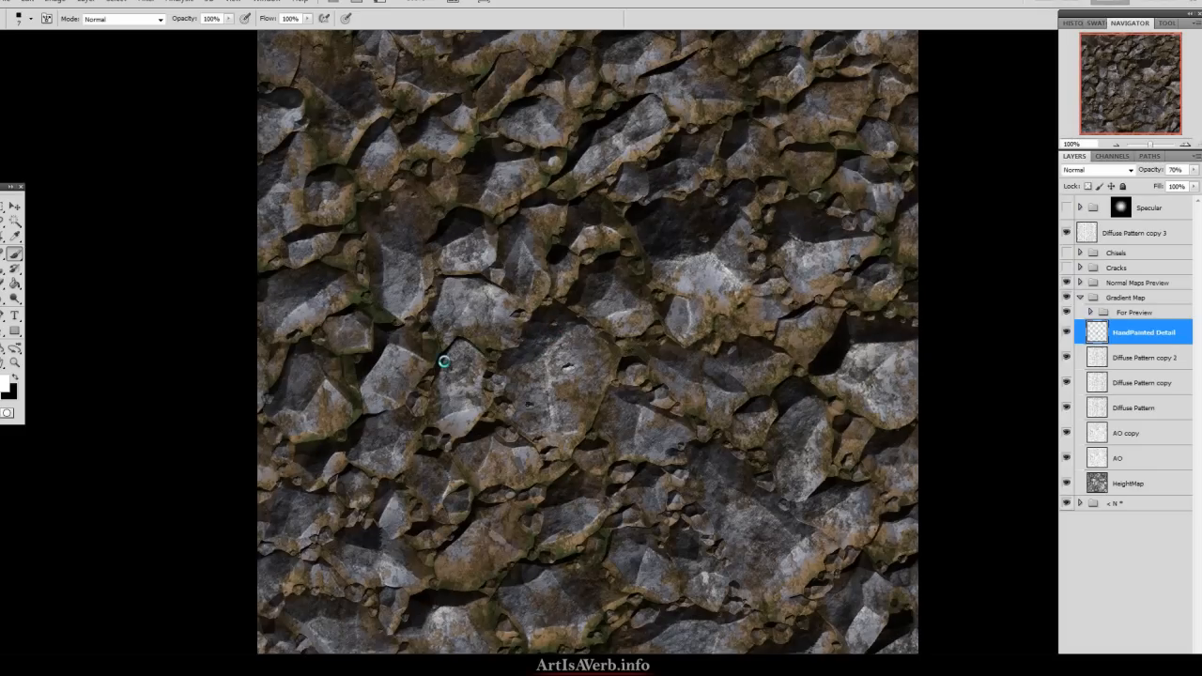